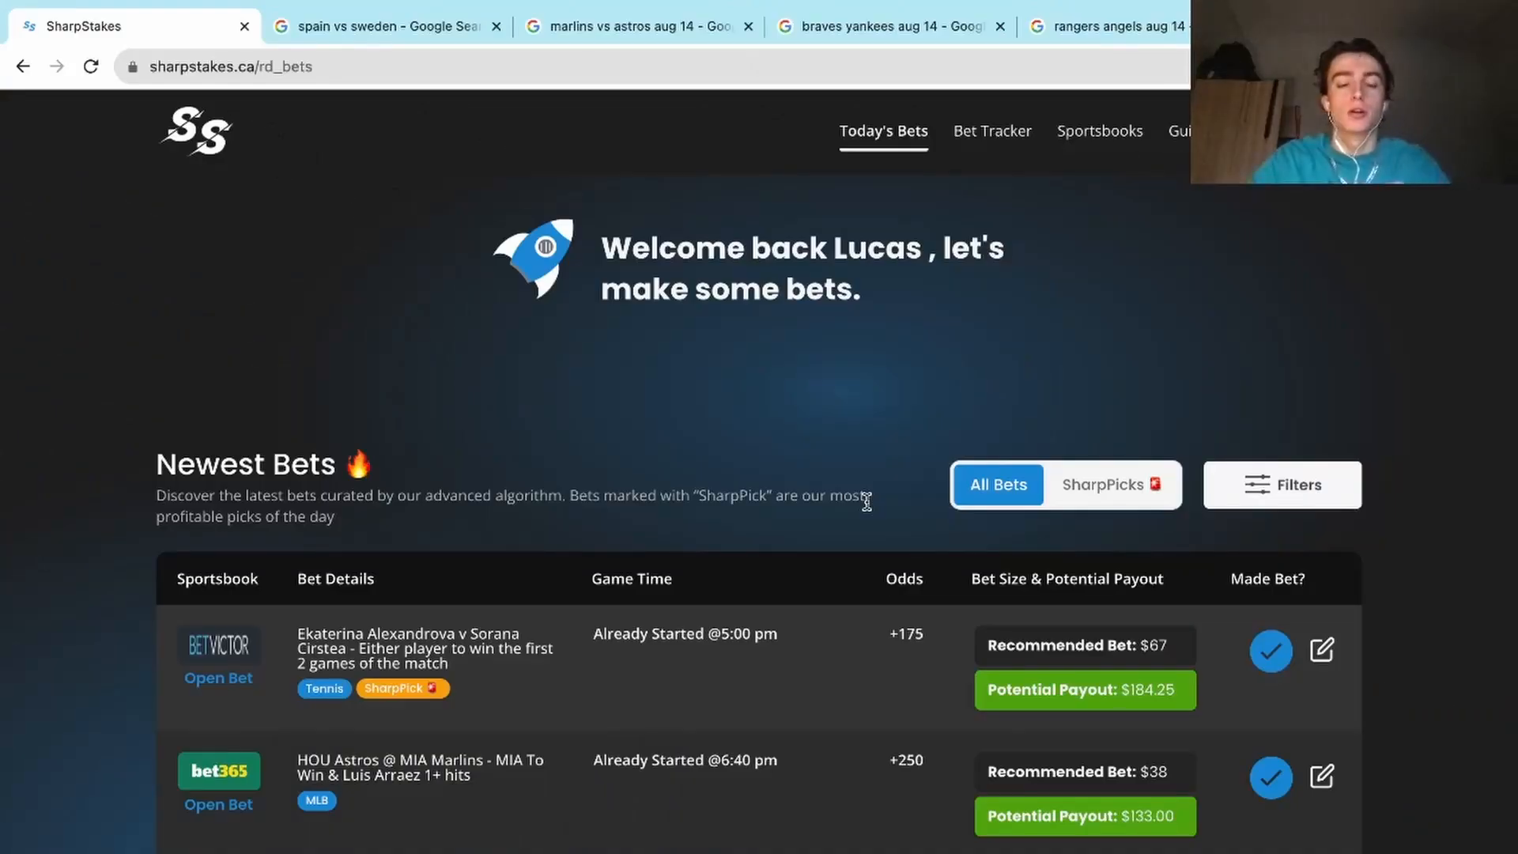
Step: Scroll through the Newest Bets table to the final FanDuel bet, Spain to beat Sweden
{"action": "scroll", "scroll_direction": "down", "scroll_amount": 3}
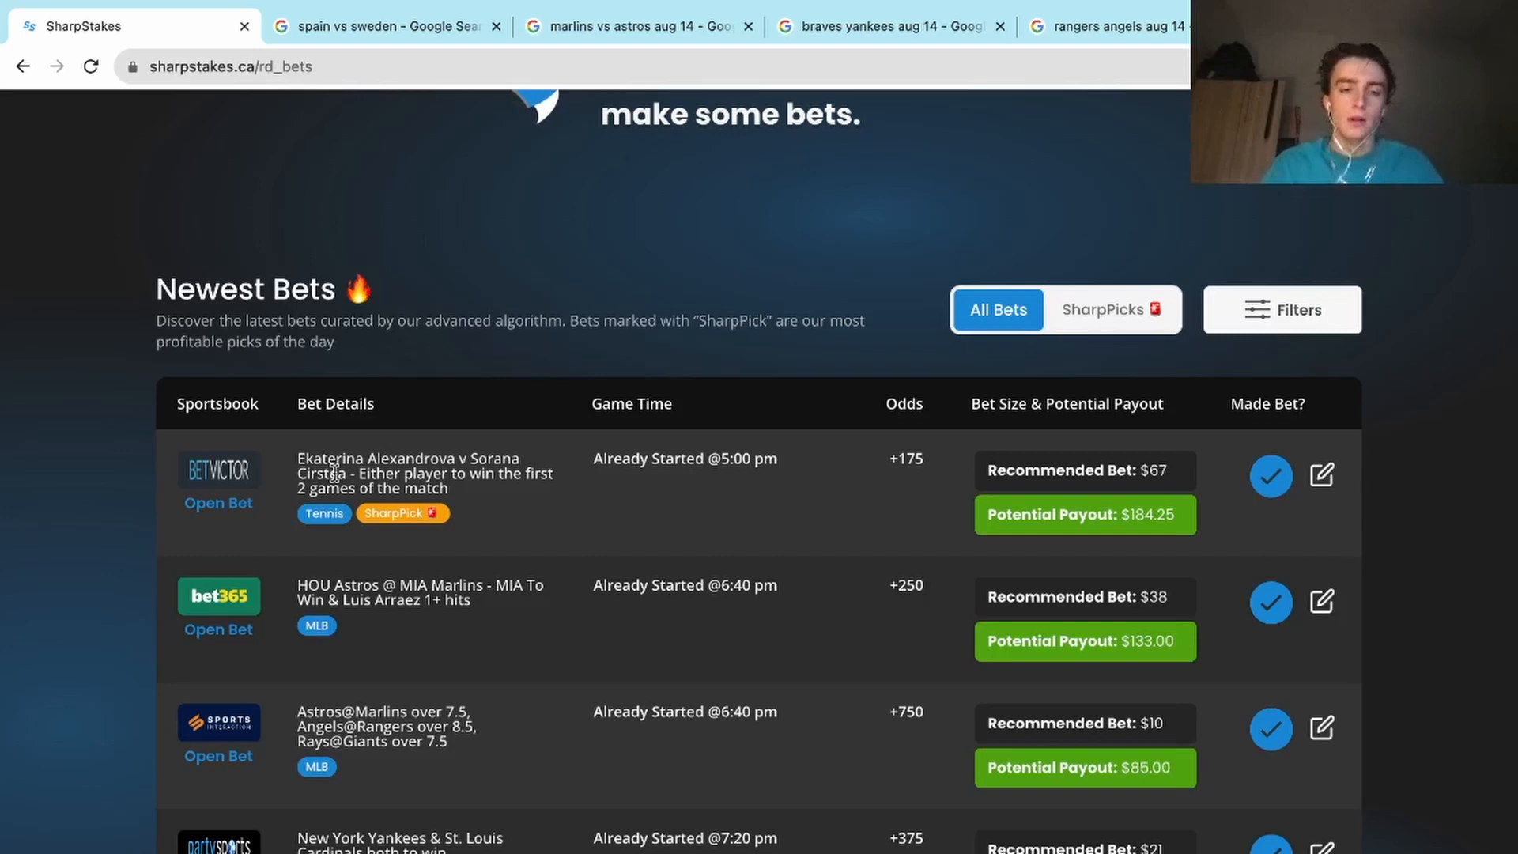
{"action": "scroll", "scroll_direction": "down", "scroll_amount": 3}
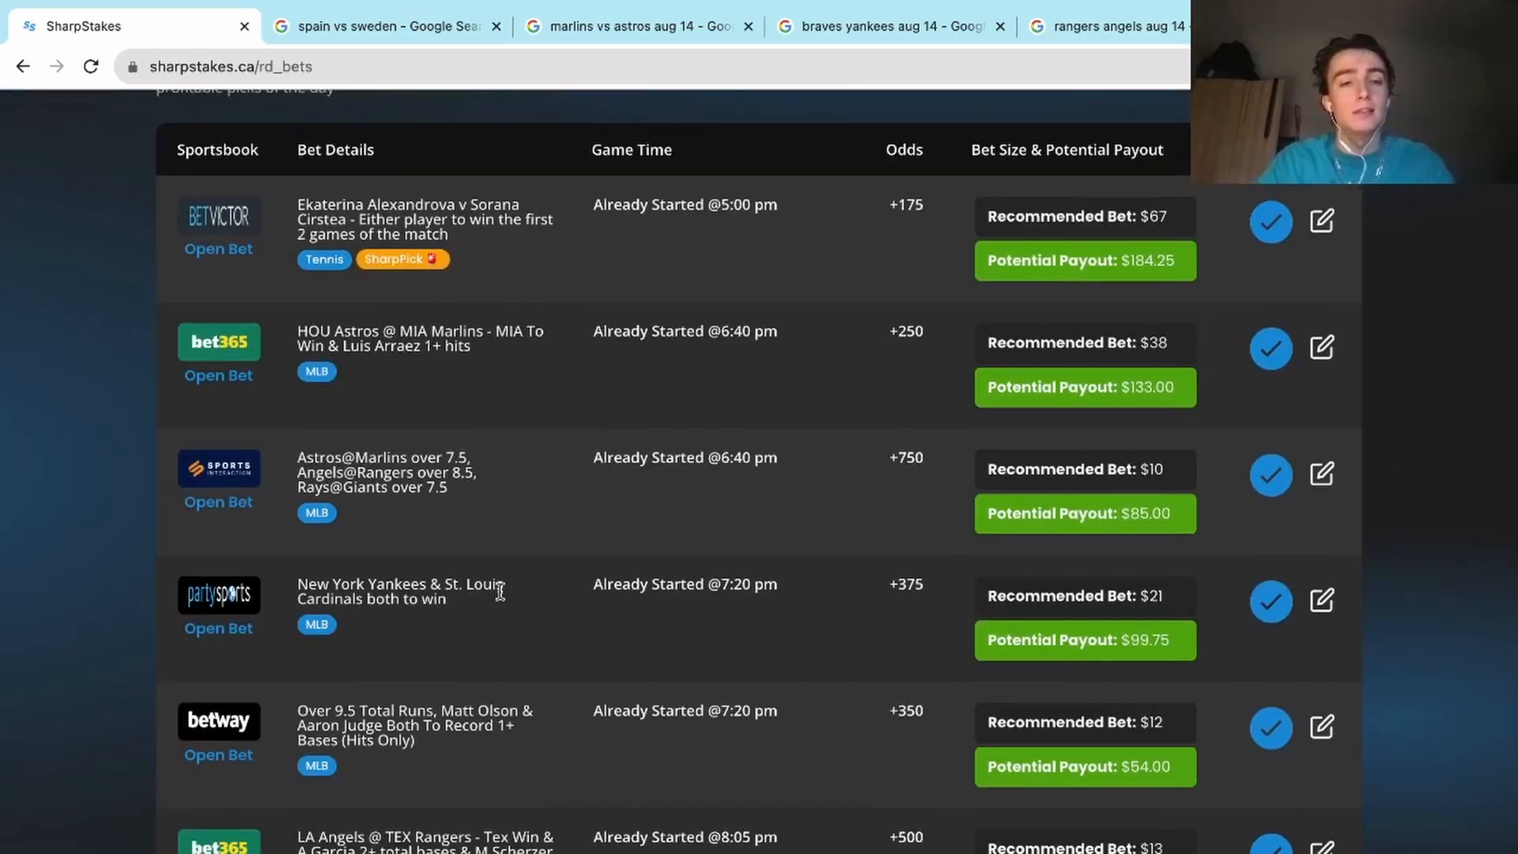
{"action": "scroll", "scroll_direction": "down", "scroll_amount": 3}
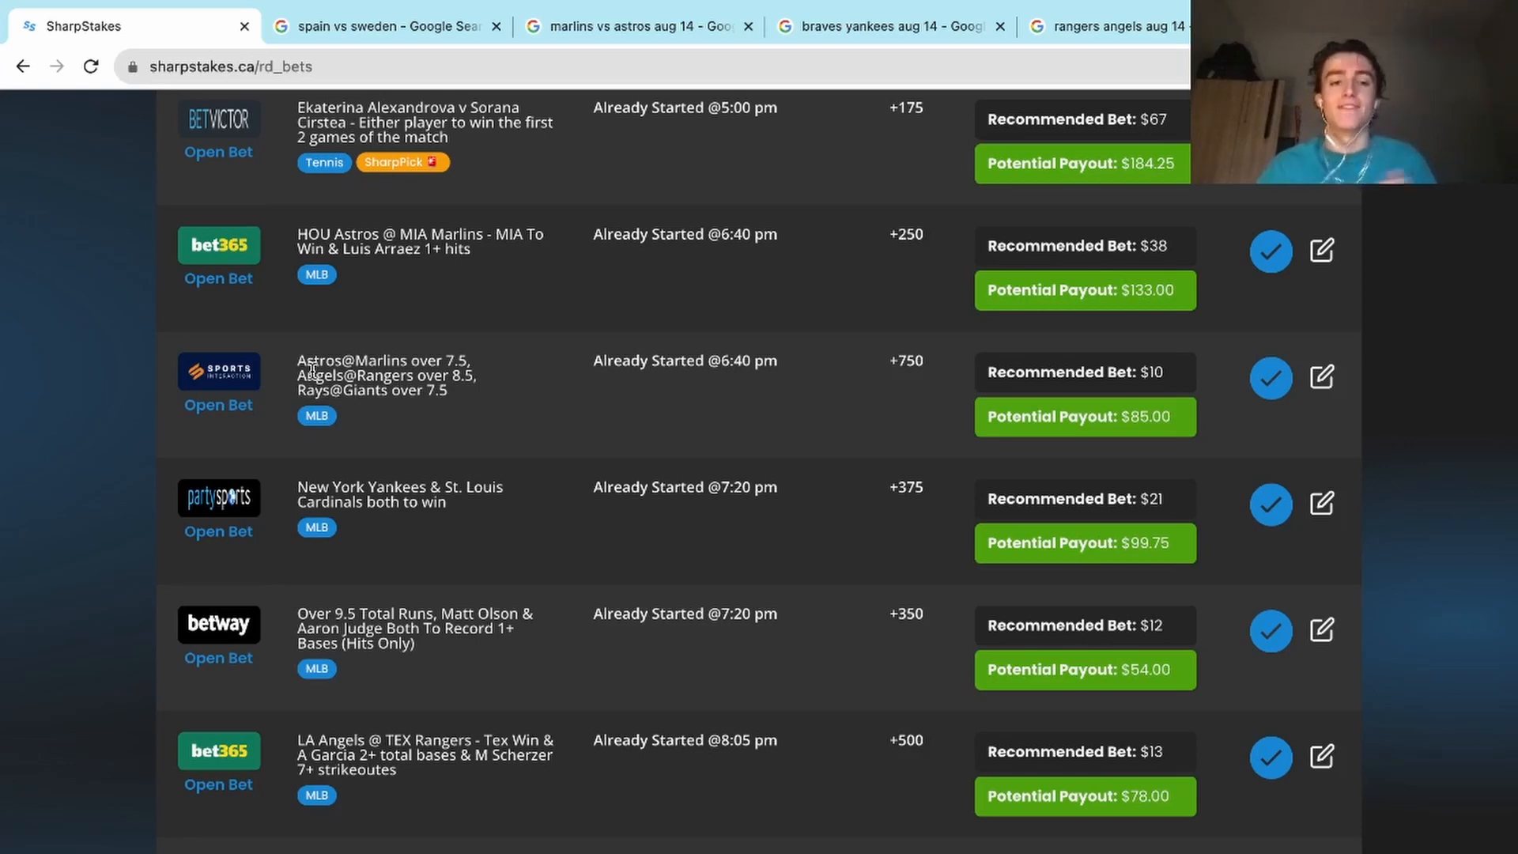
{"action": "scroll", "scroll_direction": "down", "scroll_amount": 3}
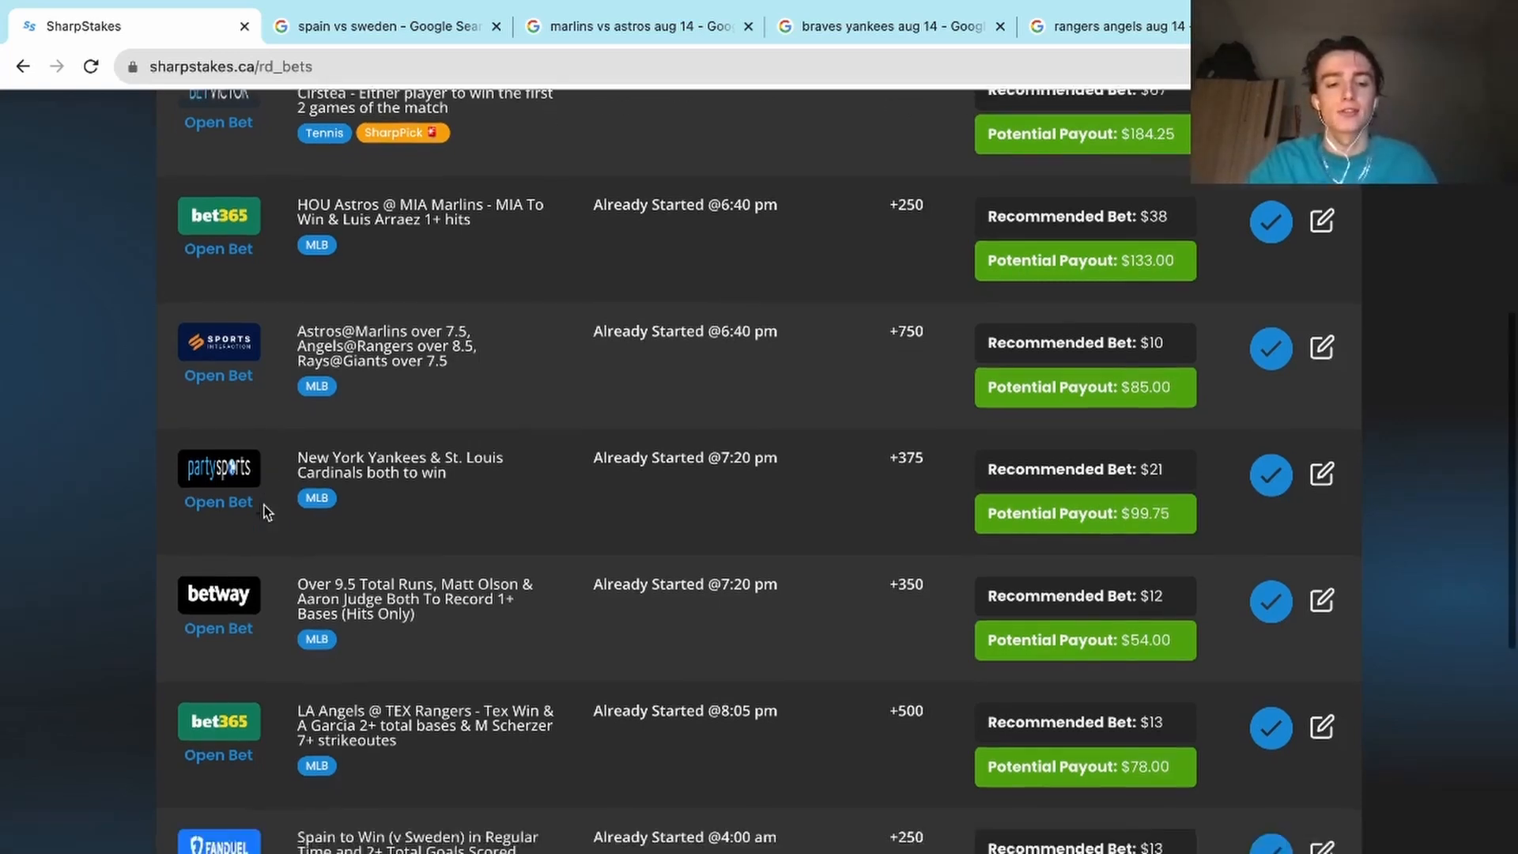
{"action": "scroll", "scroll_direction": "down", "scroll_amount": 3}
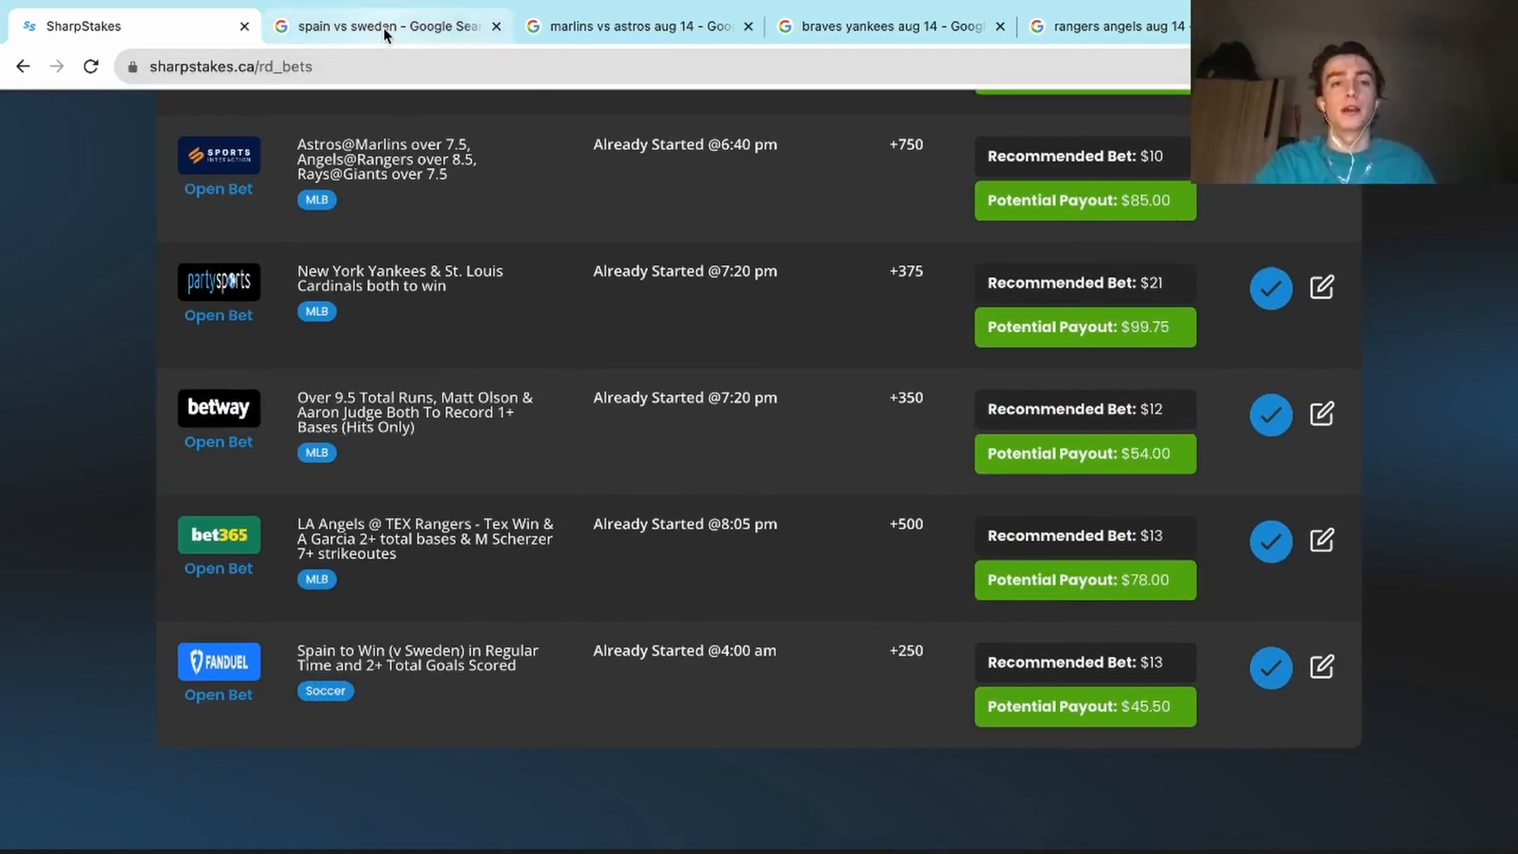
Step: Confirm on Google that Spain beat Sweden 2–1, then return to the SharpStakes bets
{"action": "left_click", "coordinate": [383, 26]}
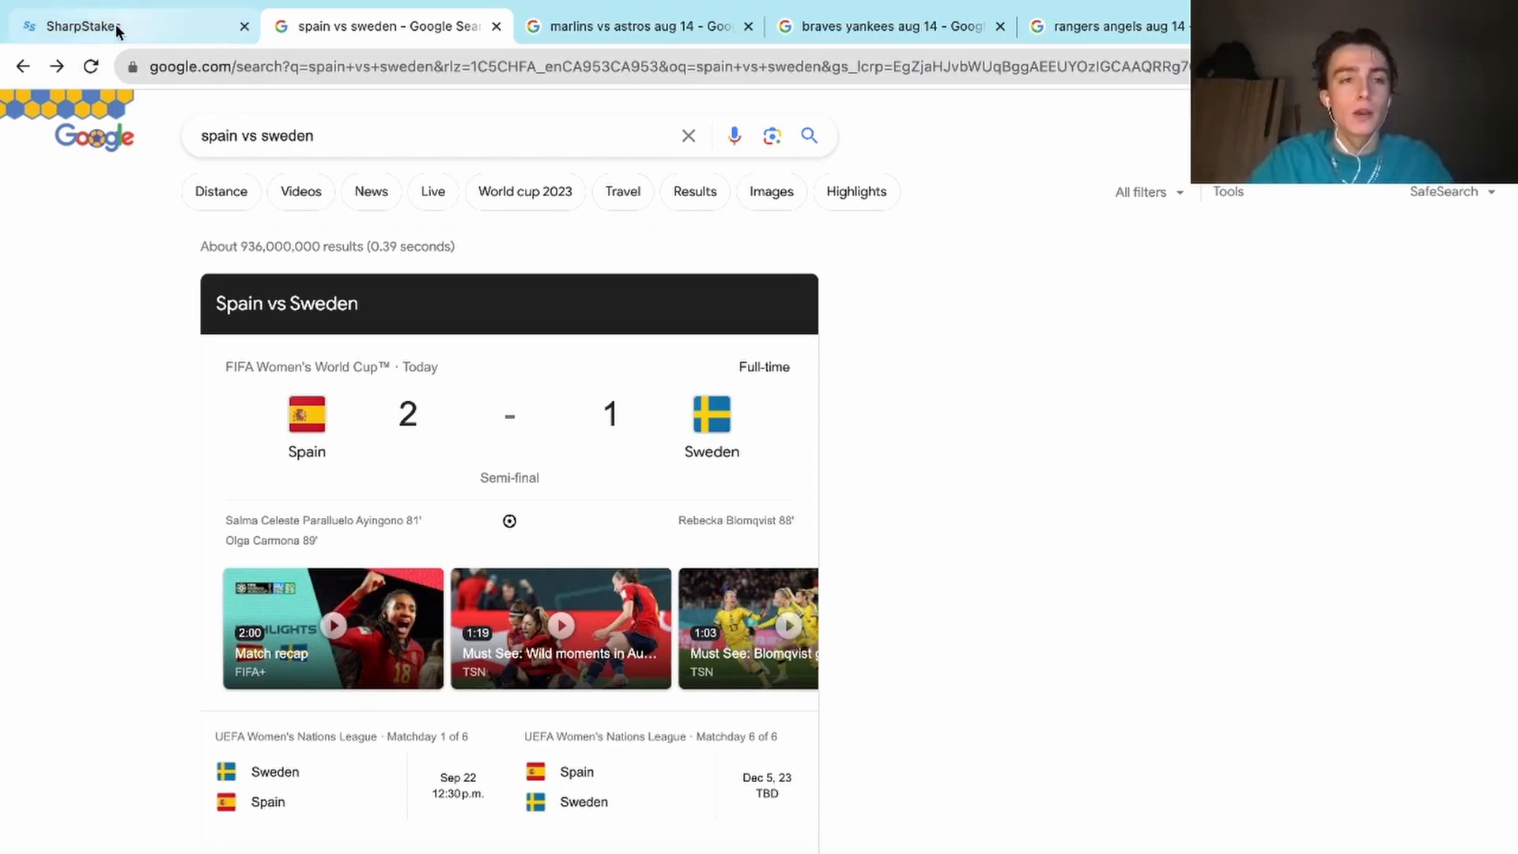
{"action": "left_click", "coordinate": [130, 26]}
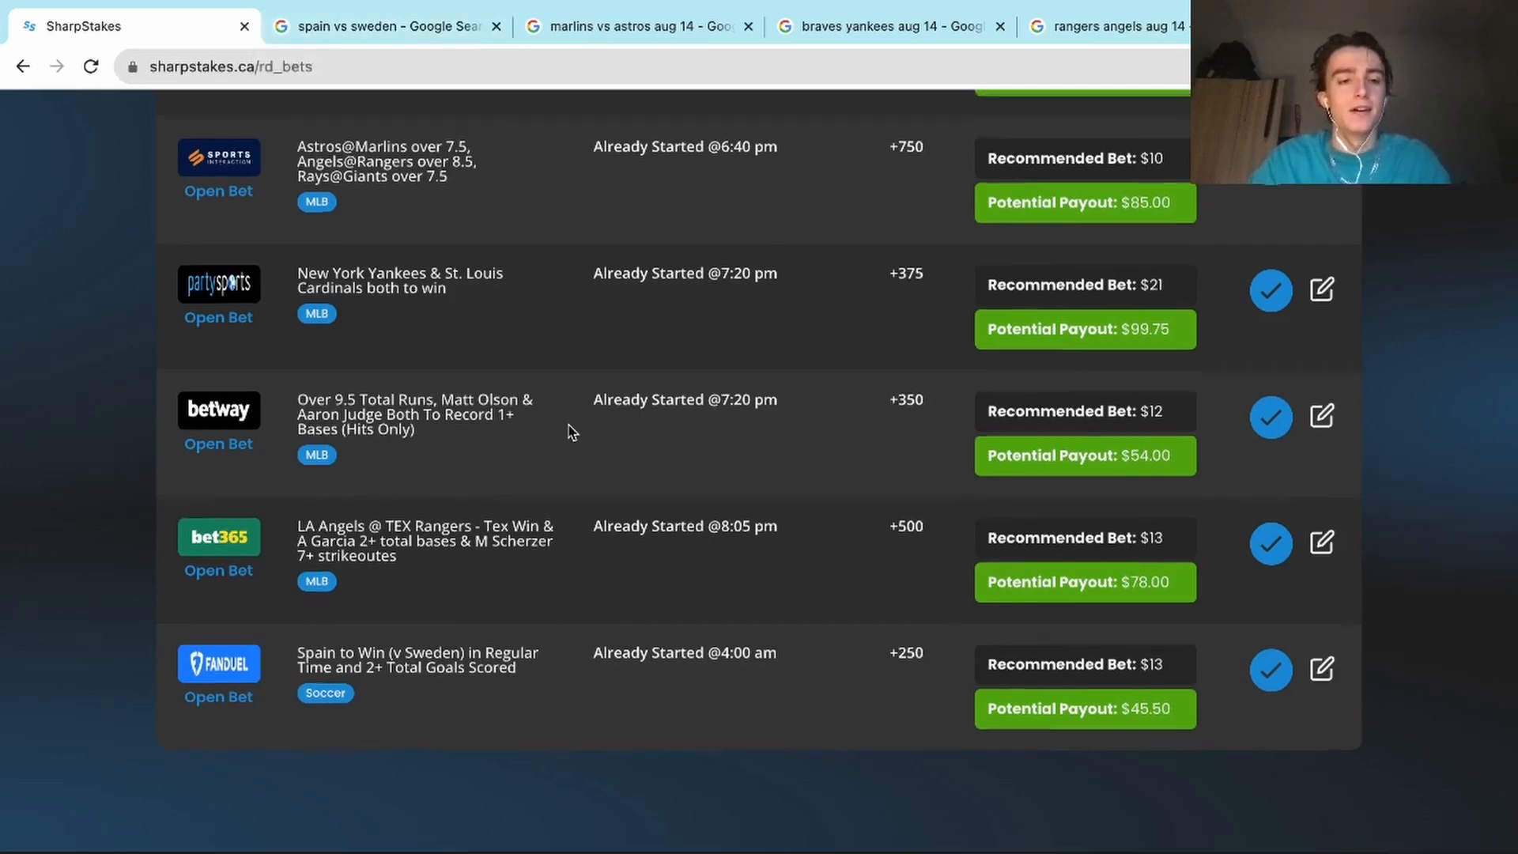
Step: Go back up to the HOU Astros @ MIA Marlins bet and view its box score
{"action": "scroll", "scroll_direction": "up", "scroll_amount": 3}
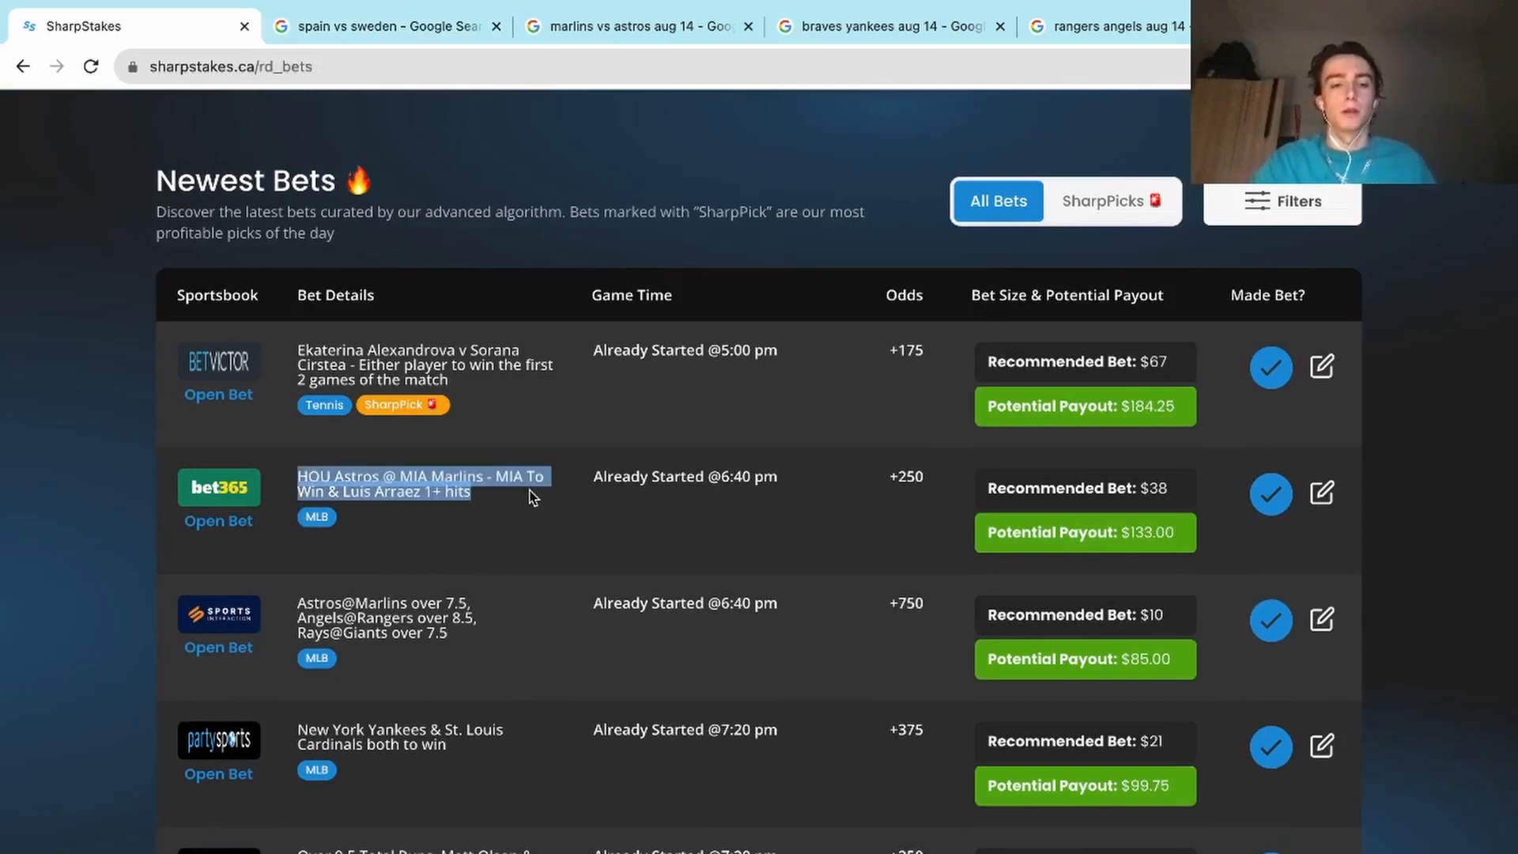
{"action": "left_click", "coordinate": [634, 27]}
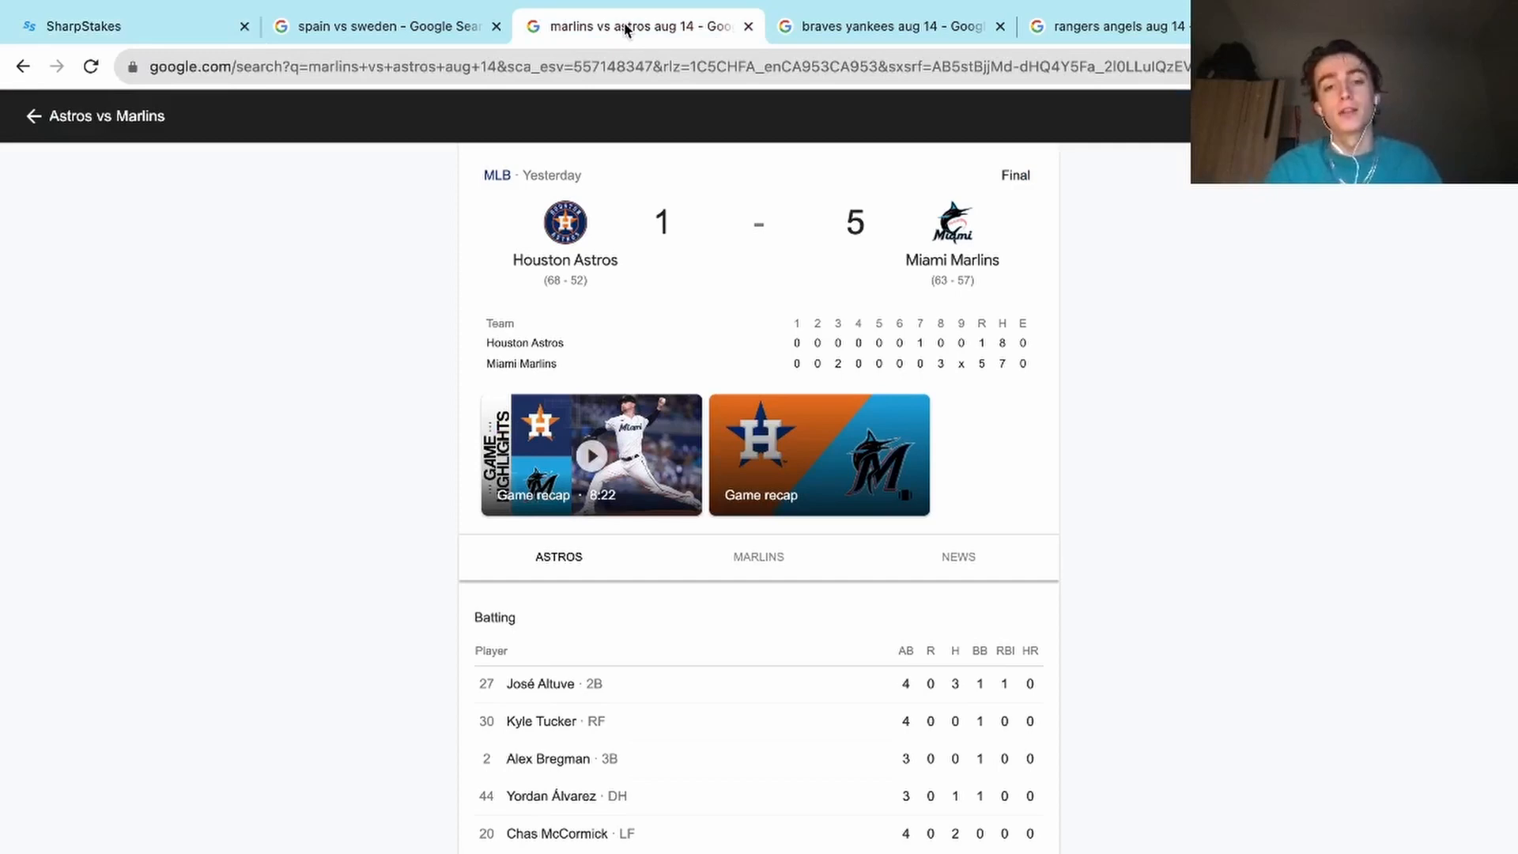
{"action": "mouse_move", "coordinate": [794, 397]}
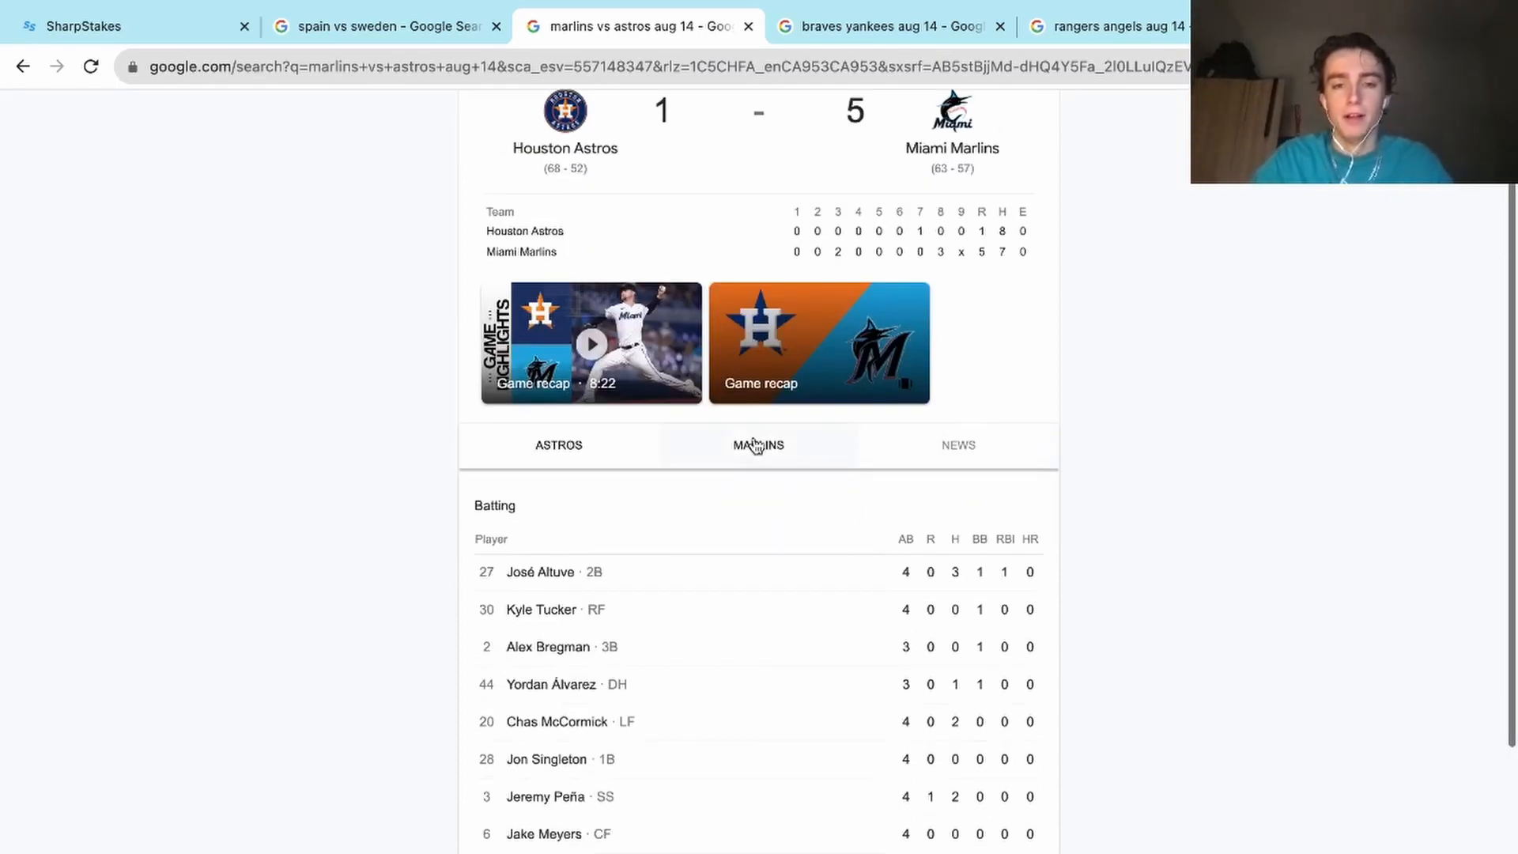
Step: Show the Marlins batting stats to check Luis Arráez's hit in the 5–1 win
{"action": "left_click", "coordinate": [759, 444]}
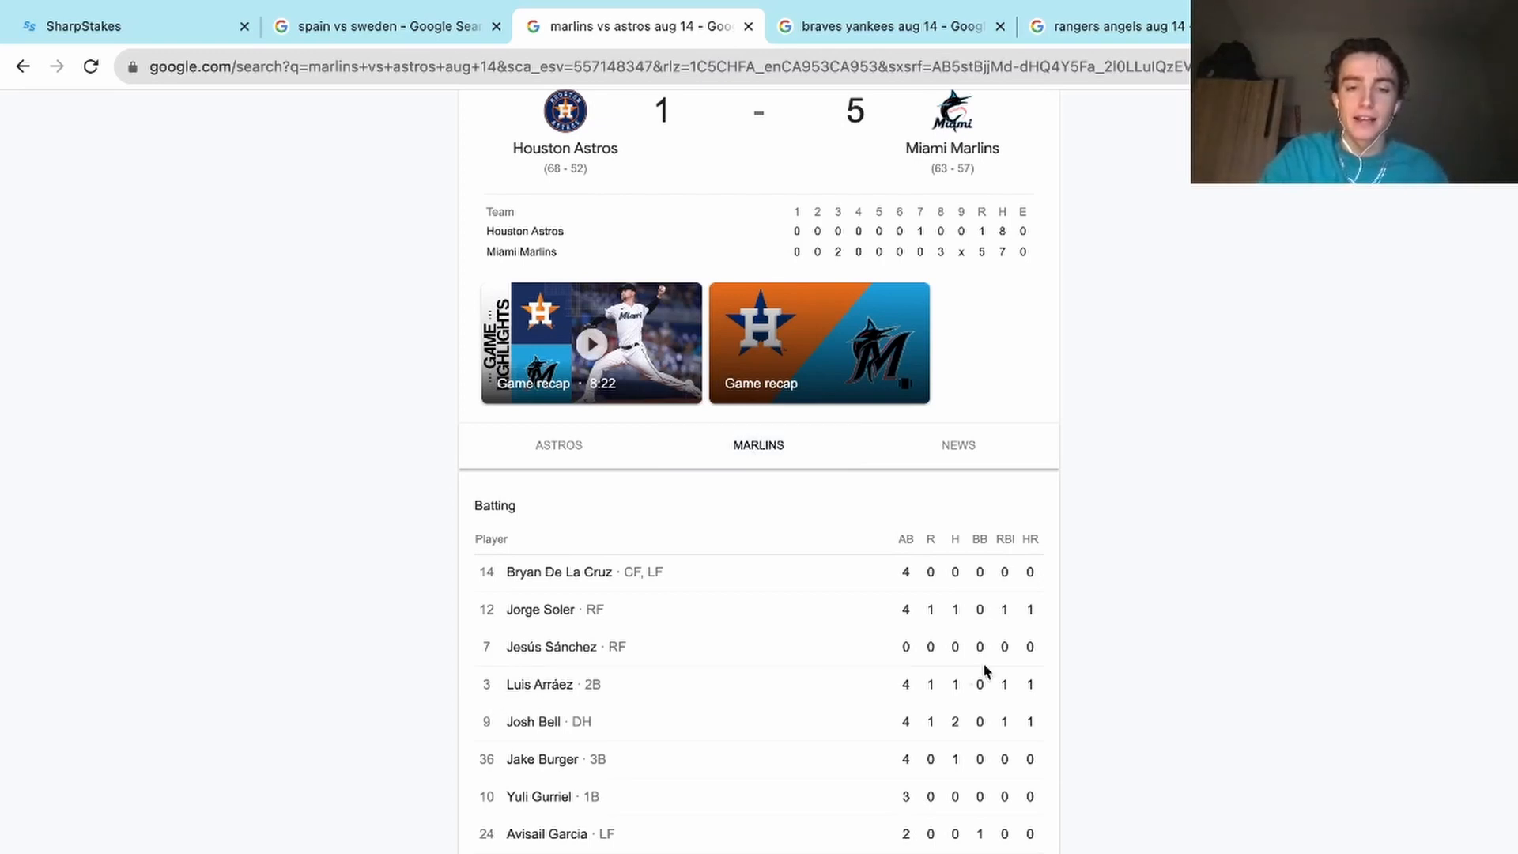
{"action": "mouse_move", "coordinate": [588, 674]}
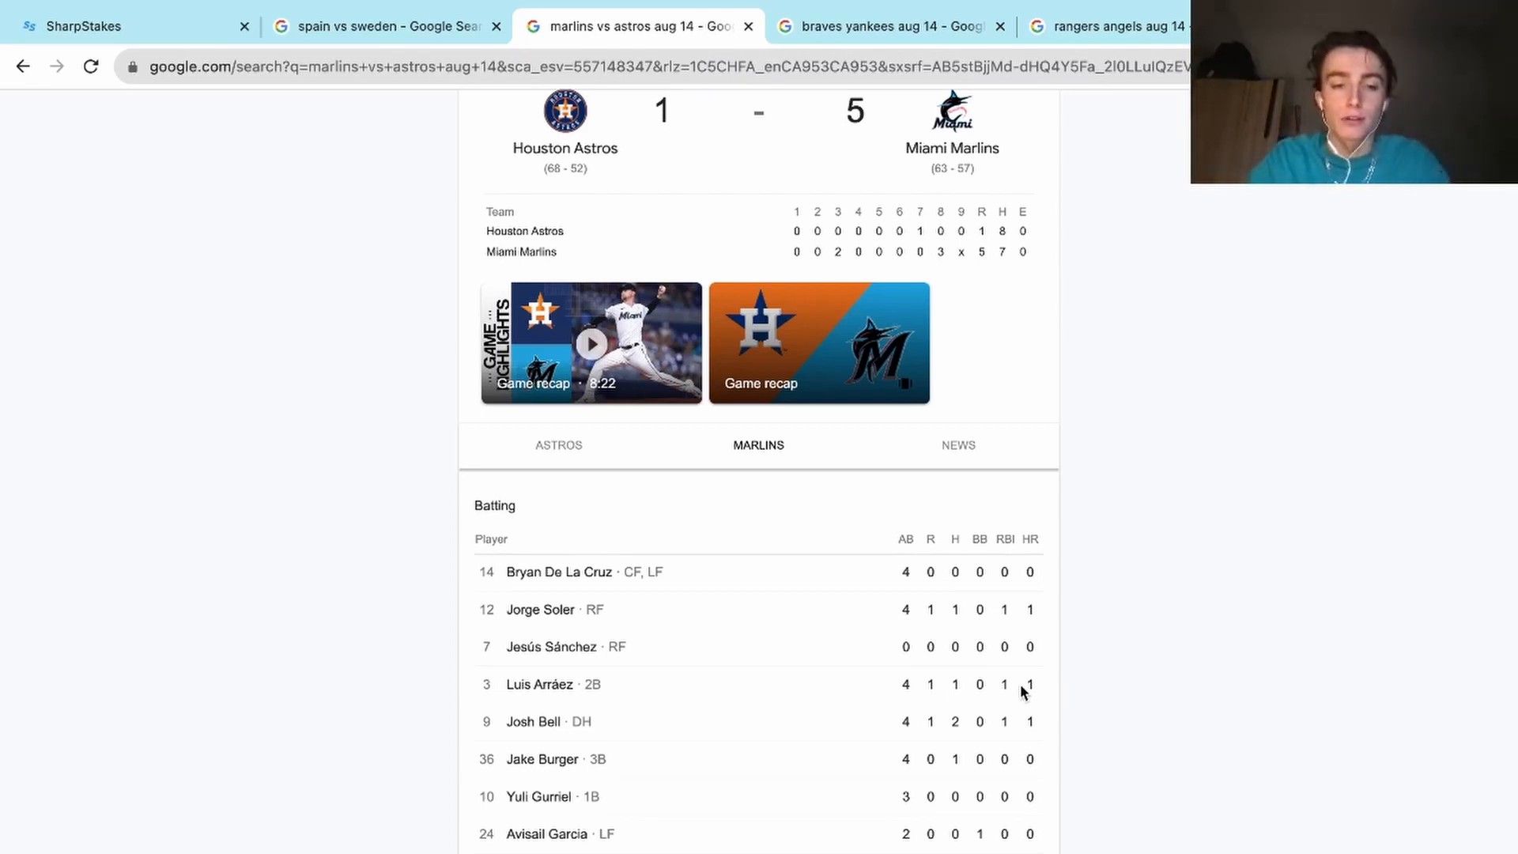
{"action": "mouse_move", "coordinate": [551, 646]}
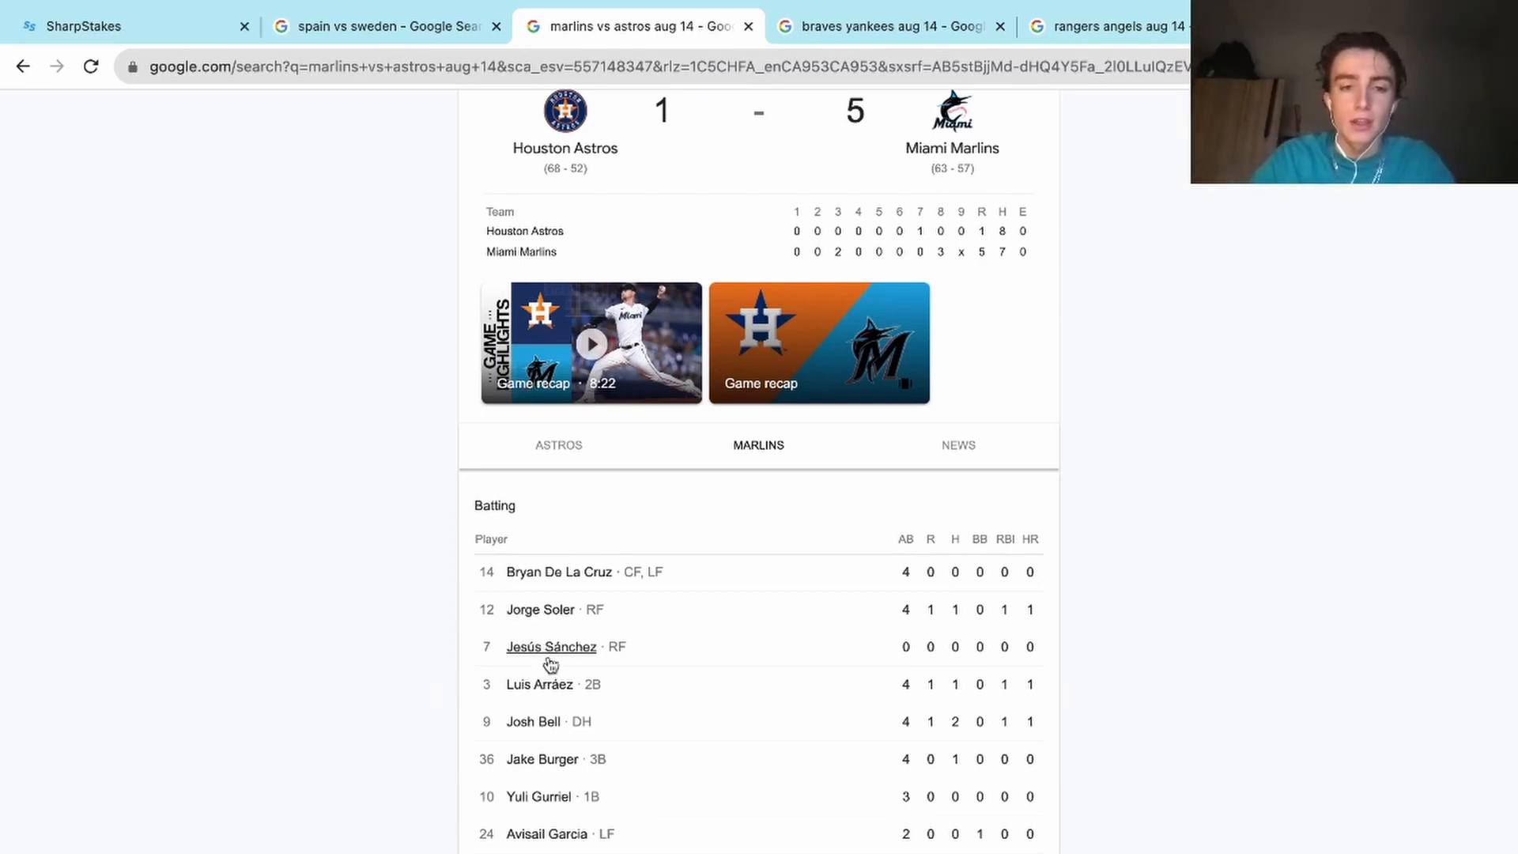
{"action": "mouse_move", "coordinate": [534, 721]}
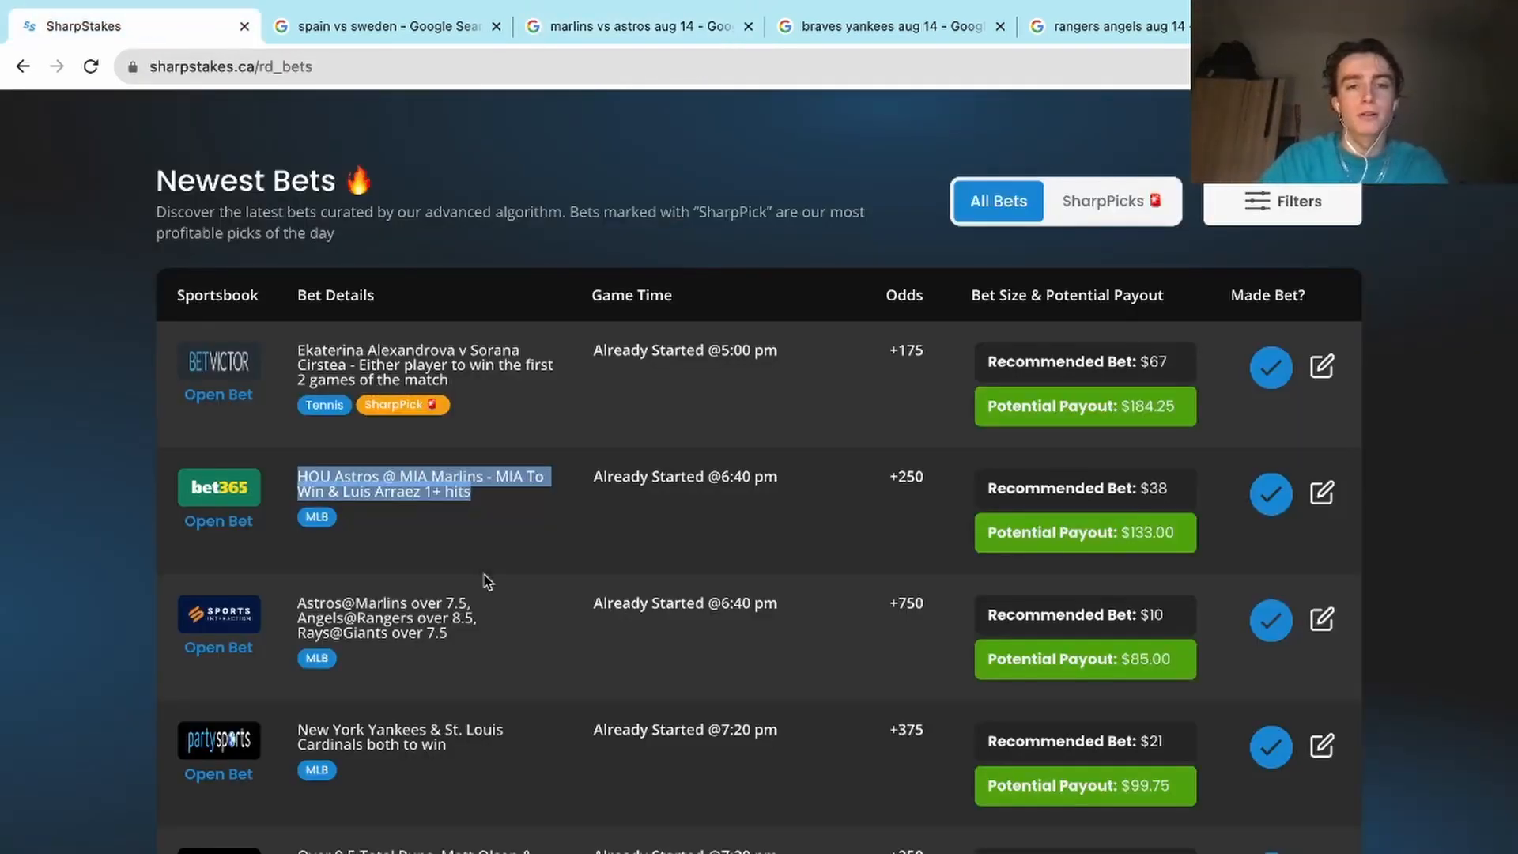
{"action": "mouse_move", "coordinate": [1081, 537]}
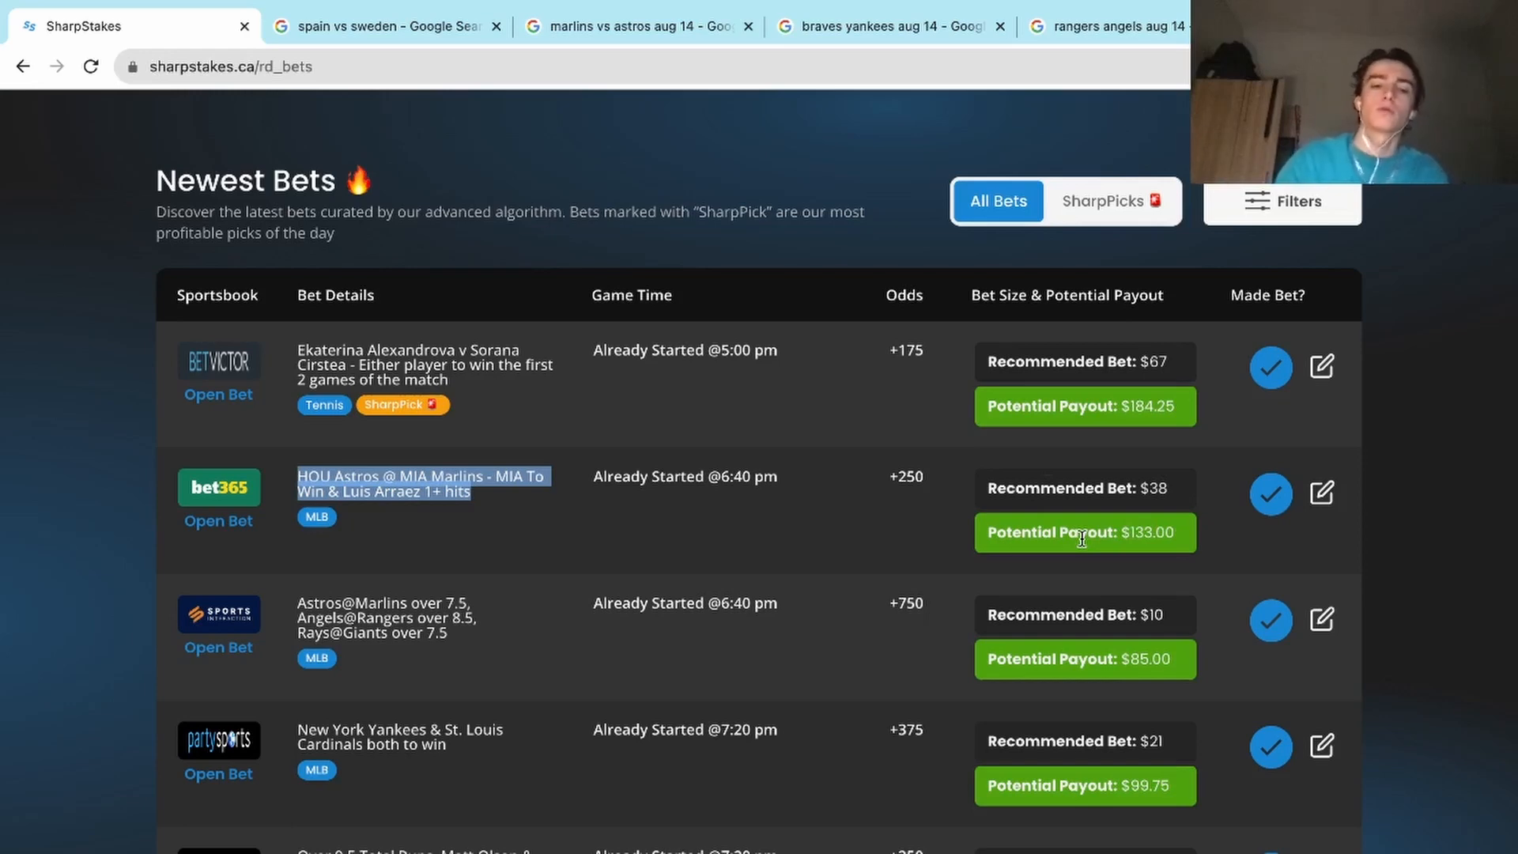
Step: Select the Betway Over 9.5 Total Runs bet and bring up the Yankees vs Braves box score
{"action": "scroll", "scroll_direction": "down", "scroll_amount": 3}
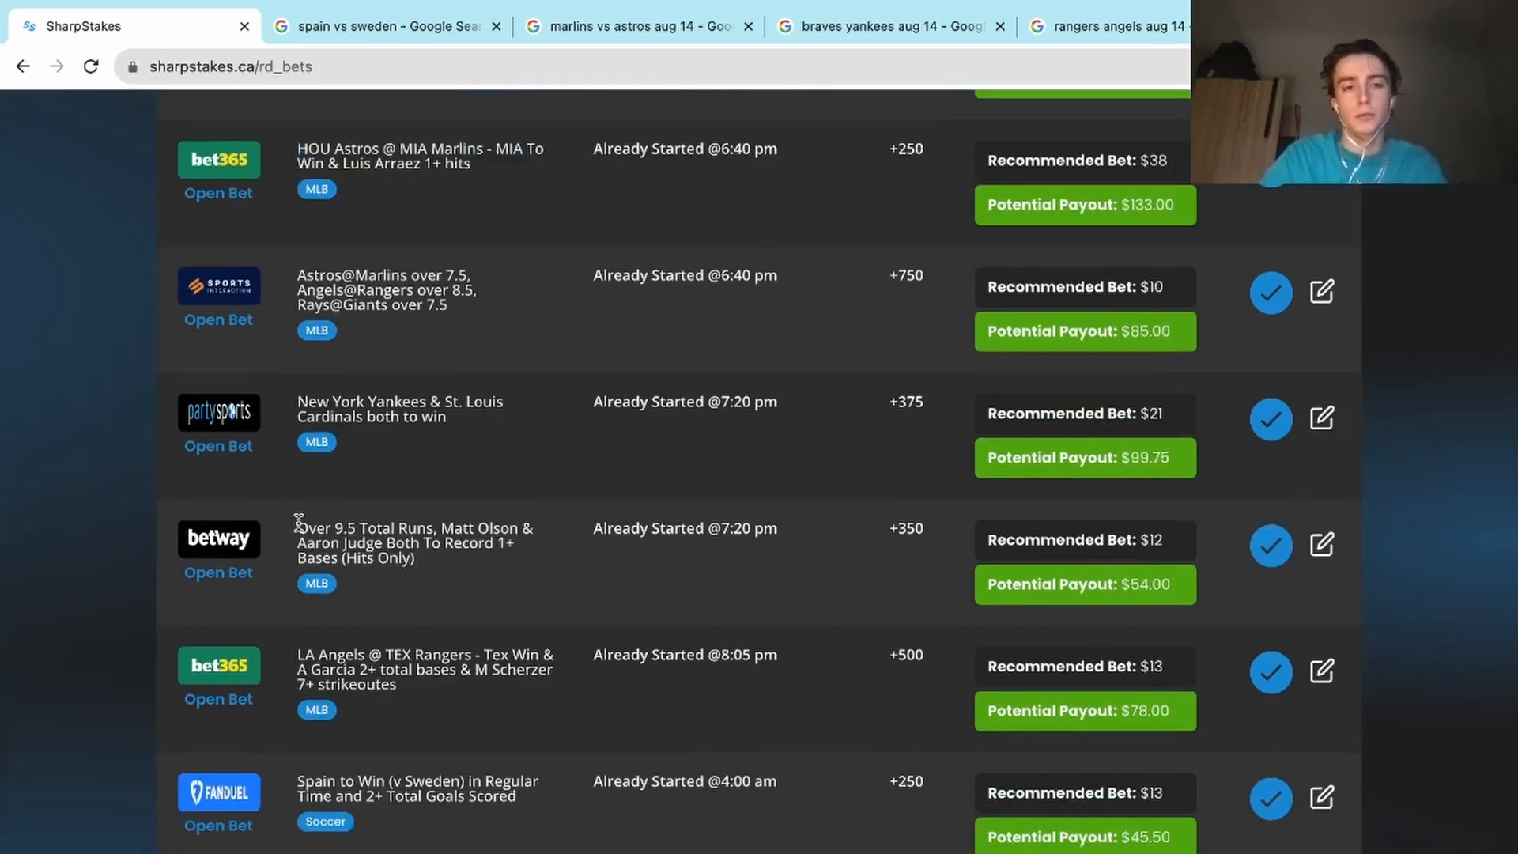
{"action": "left_click_drag", "start_coordinate": [297, 528], "coordinate": [419, 559]}
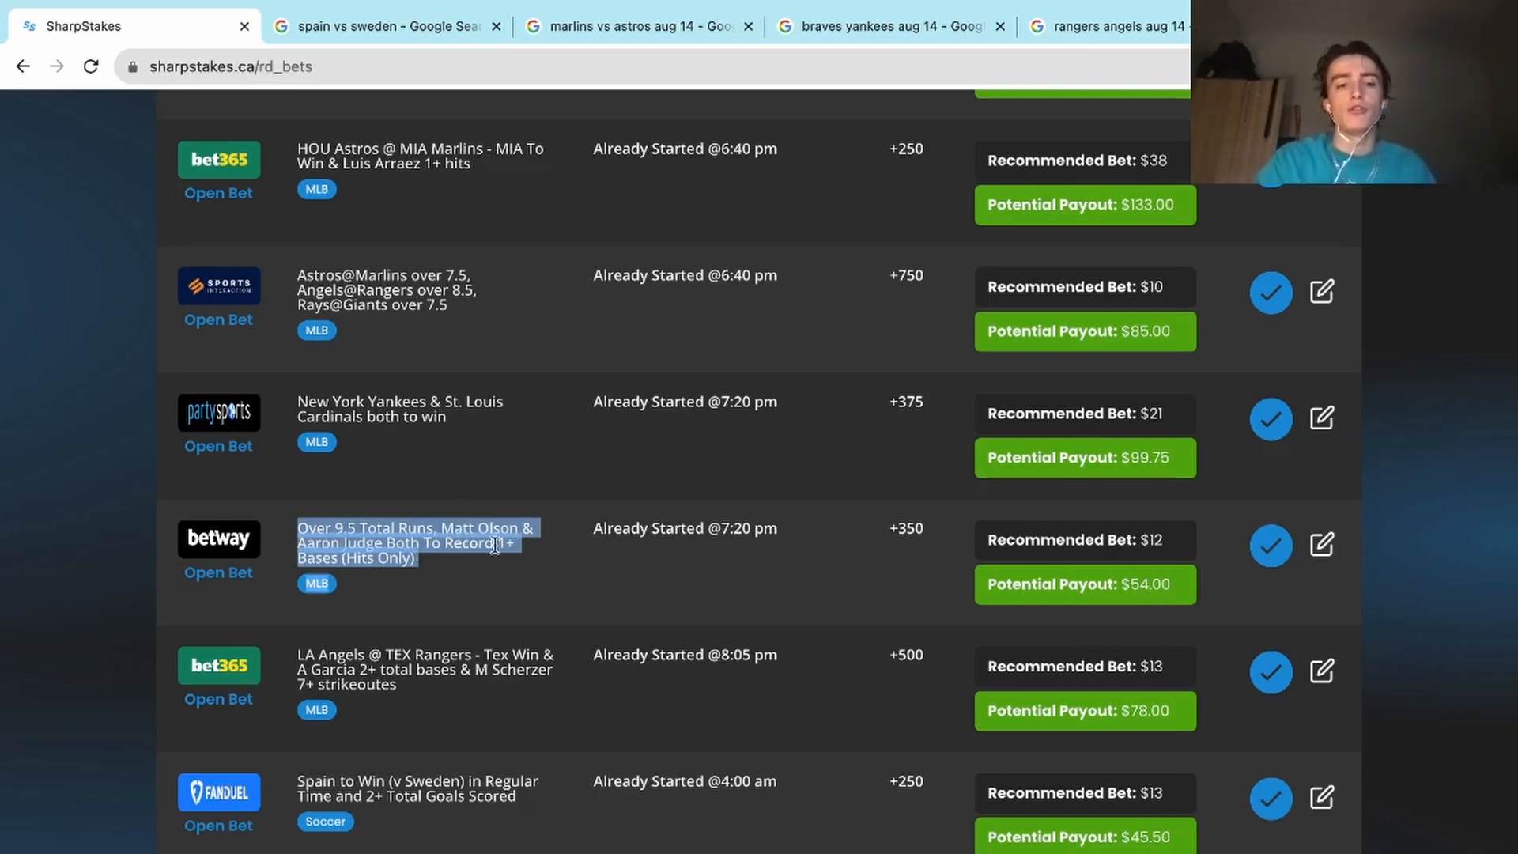
{"action": "left_click", "coordinate": [881, 26]}
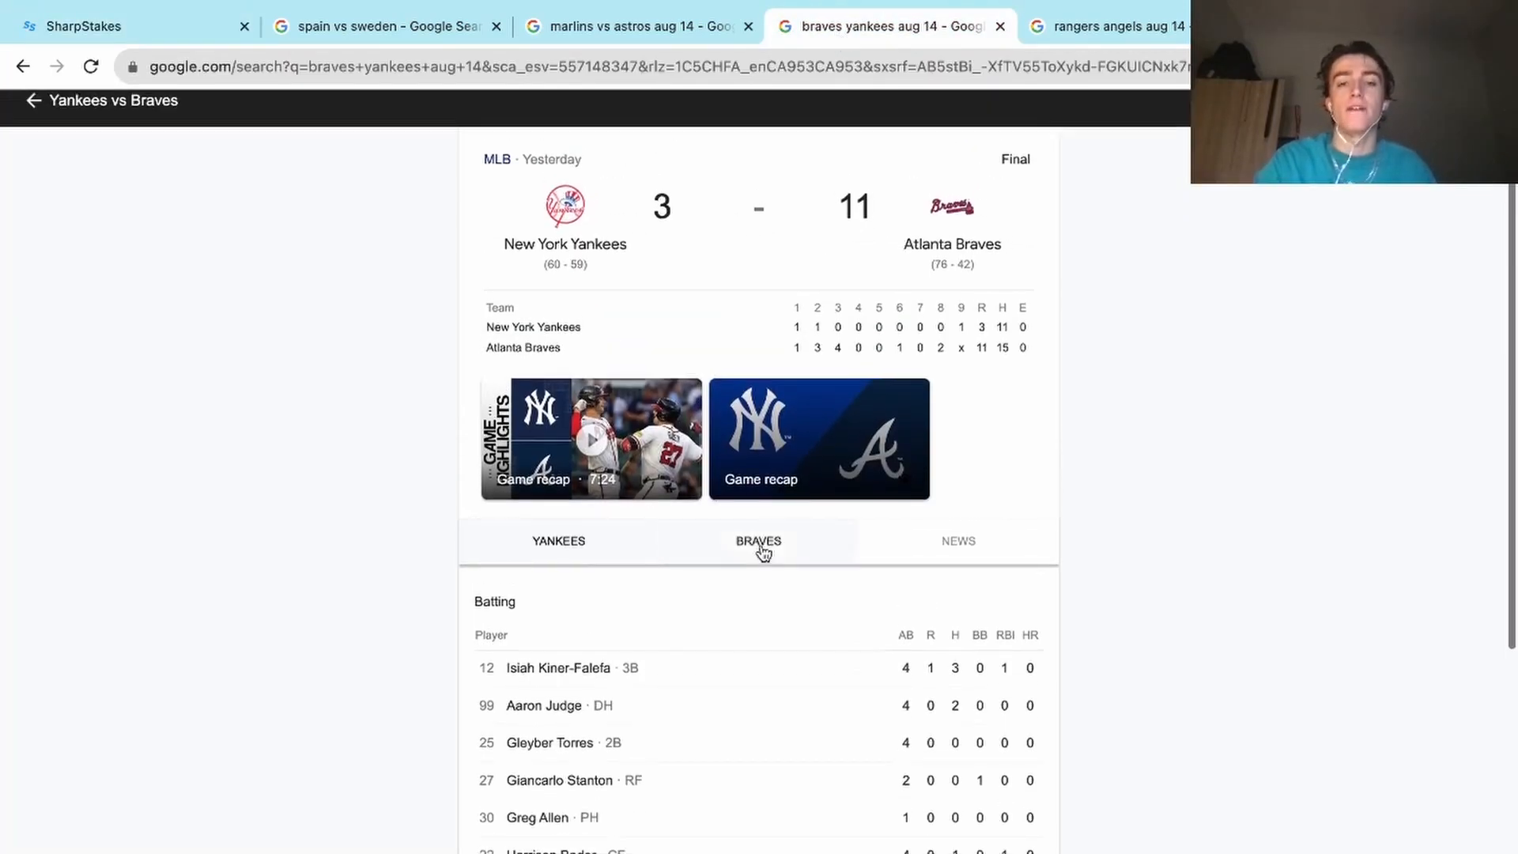
Step: View the Braves batting stats to check Matt Olson's hits
{"action": "left_click", "coordinate": [558, 540]}
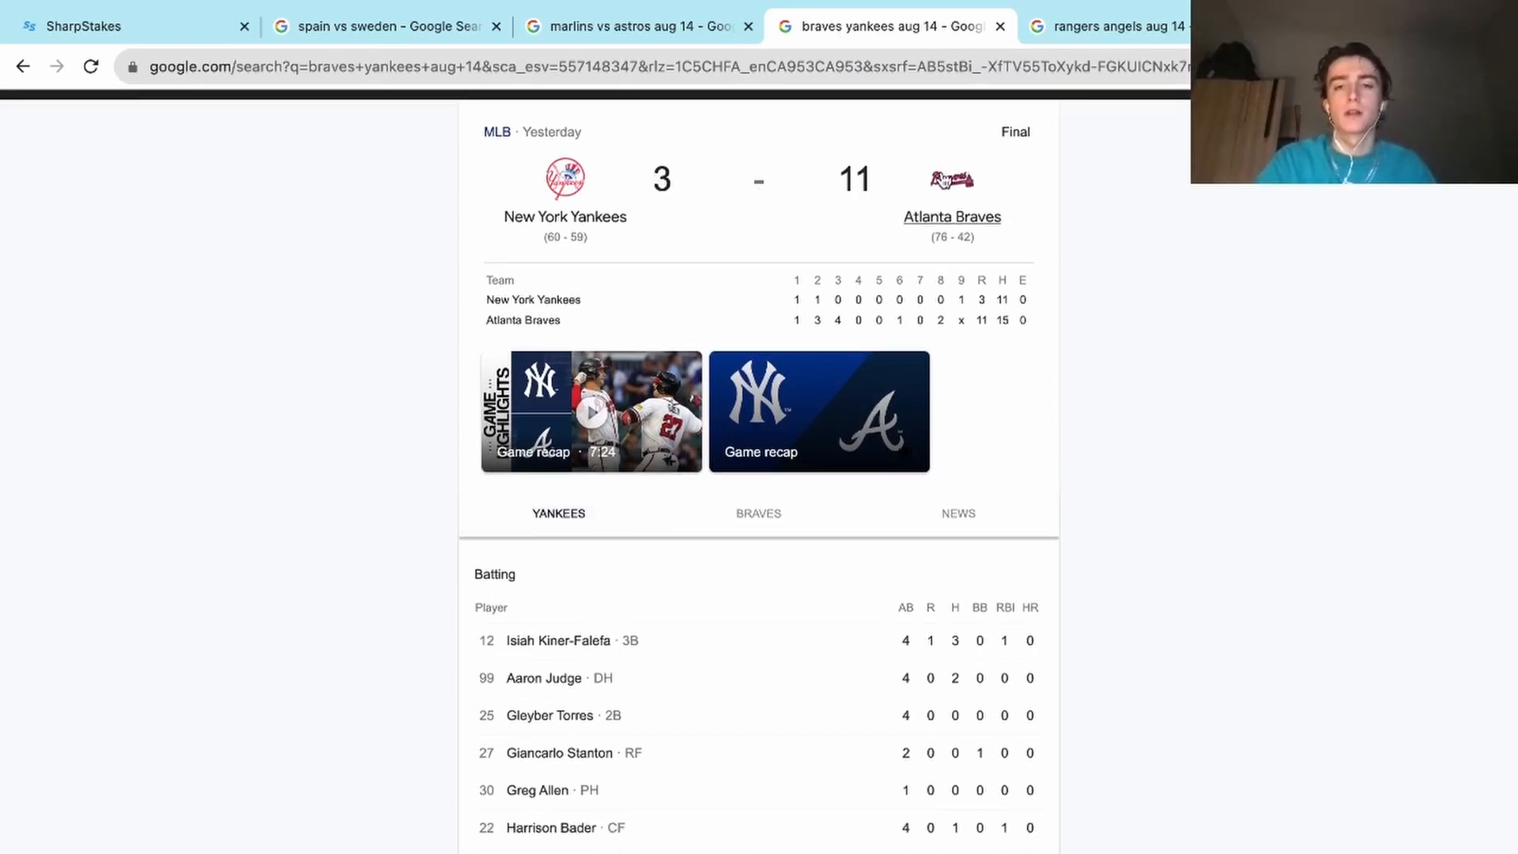
{"action": "scroll", "scroll_direction": "down", "scroll_amount": 3}
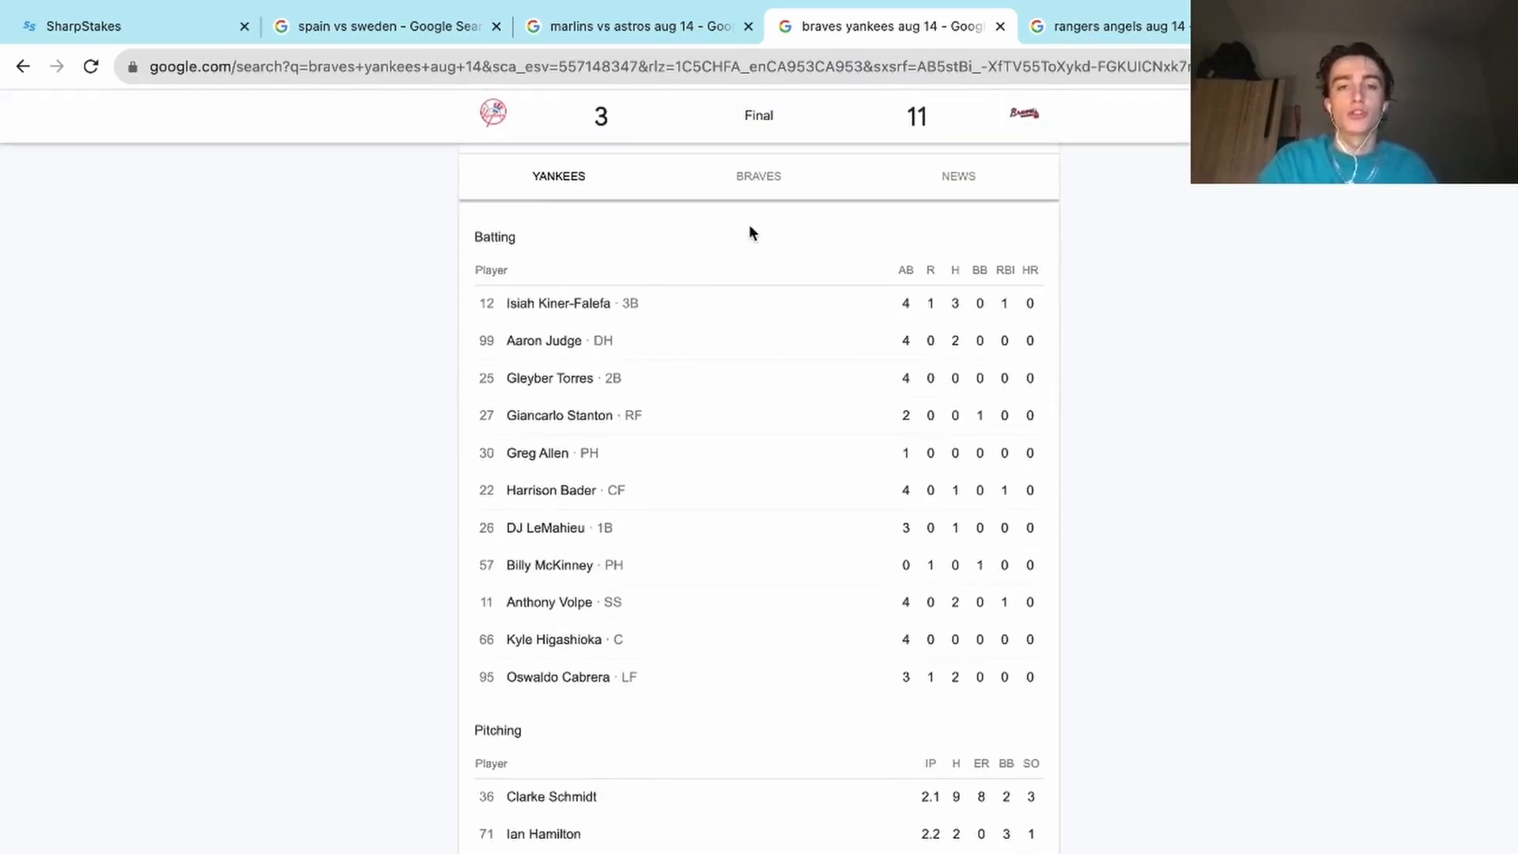
{"action": "left_click", "coordinate": [759, 176]}
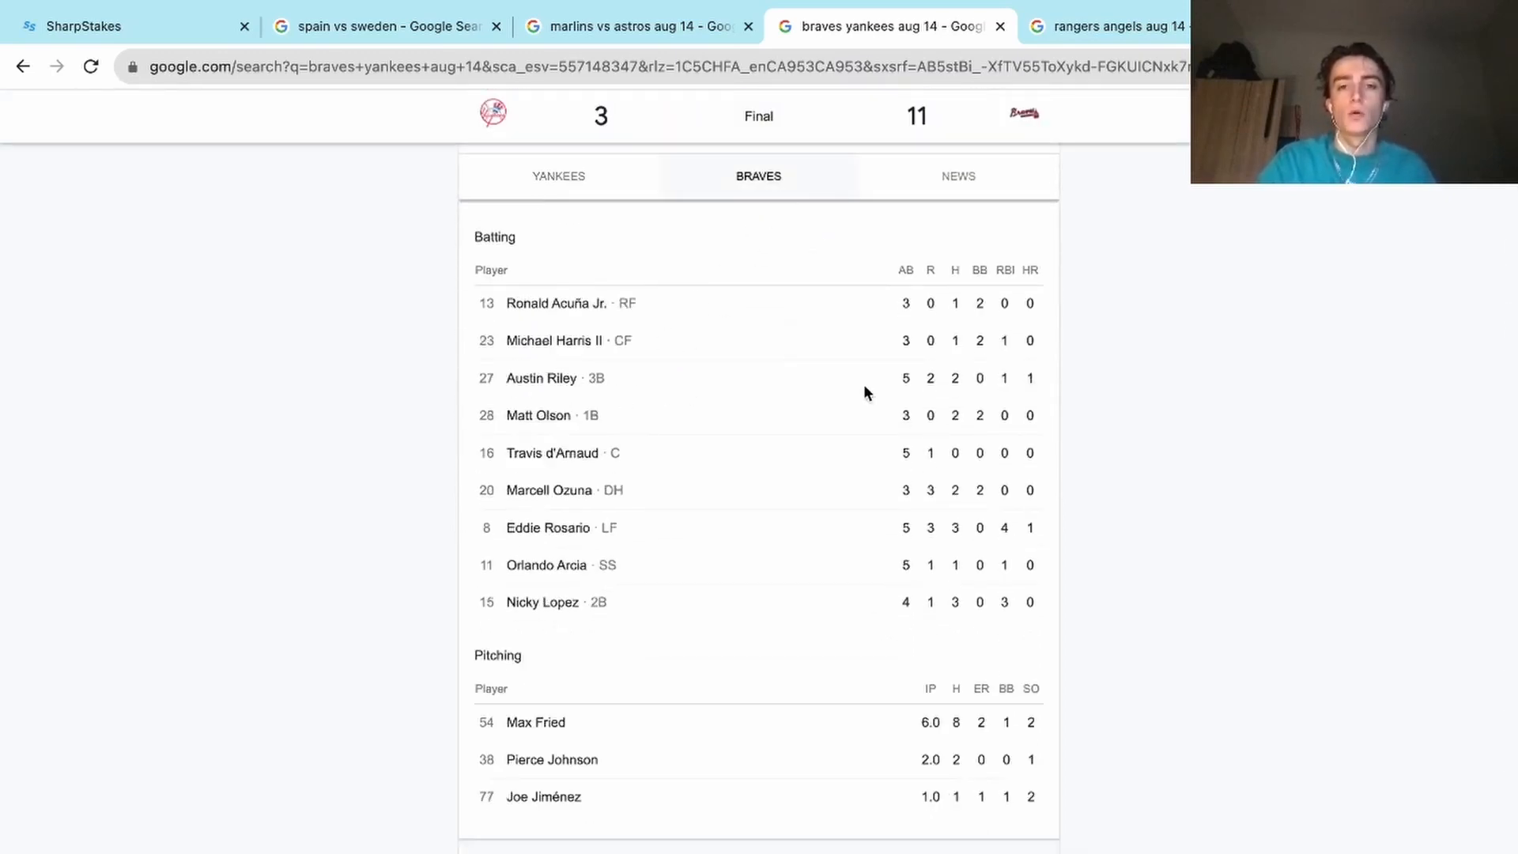
Step: Check the Yankees stats and reread the bet, then open the Angels vs Rangers box score
{"action": "left_click", "coordinate": [558, 176]}
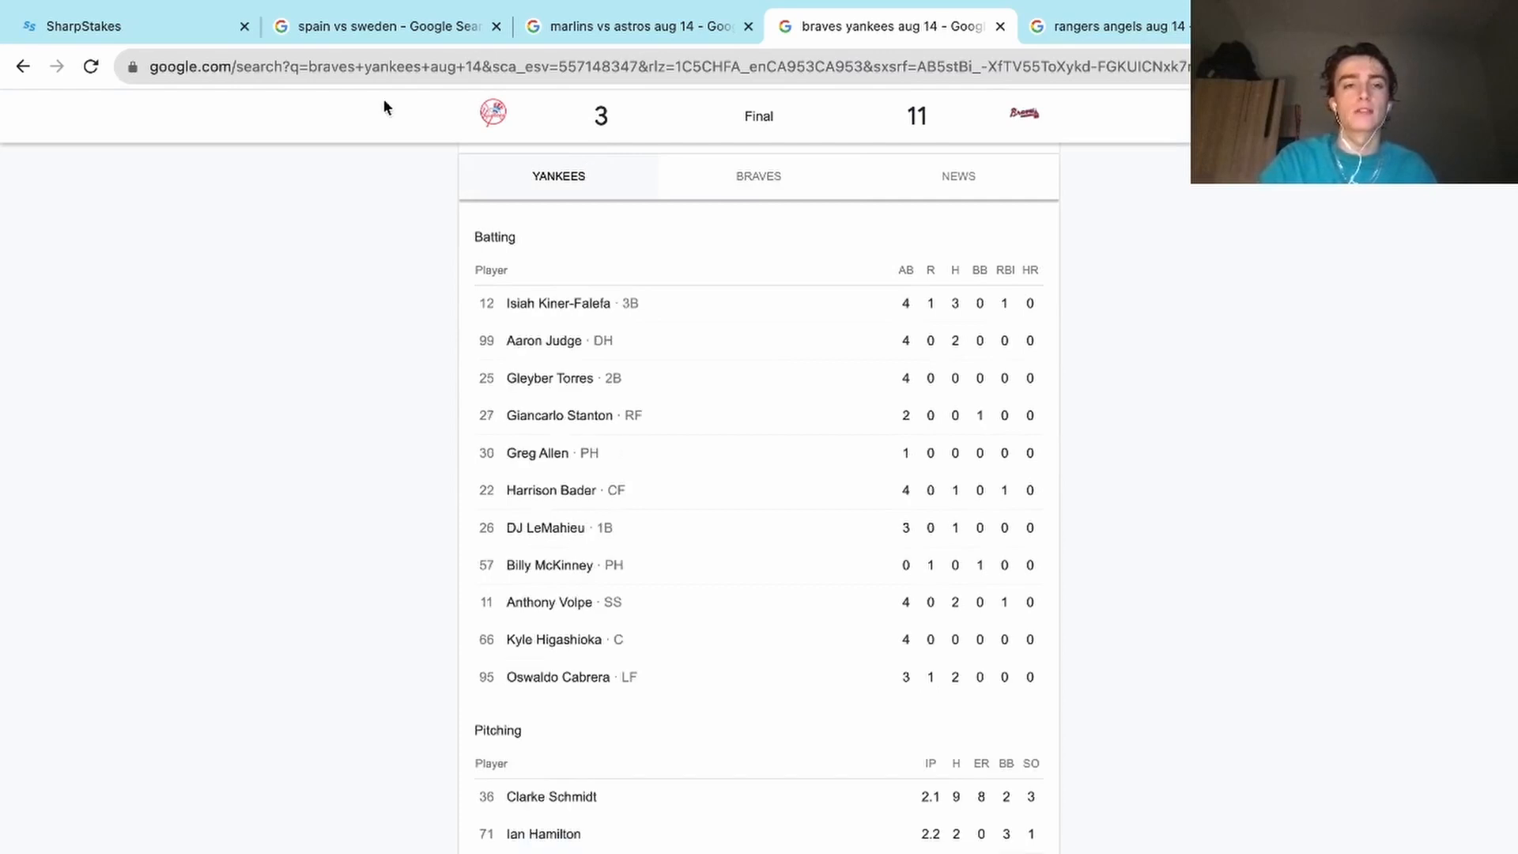
{"action": "left_click", "coordinate": [96, 26]}
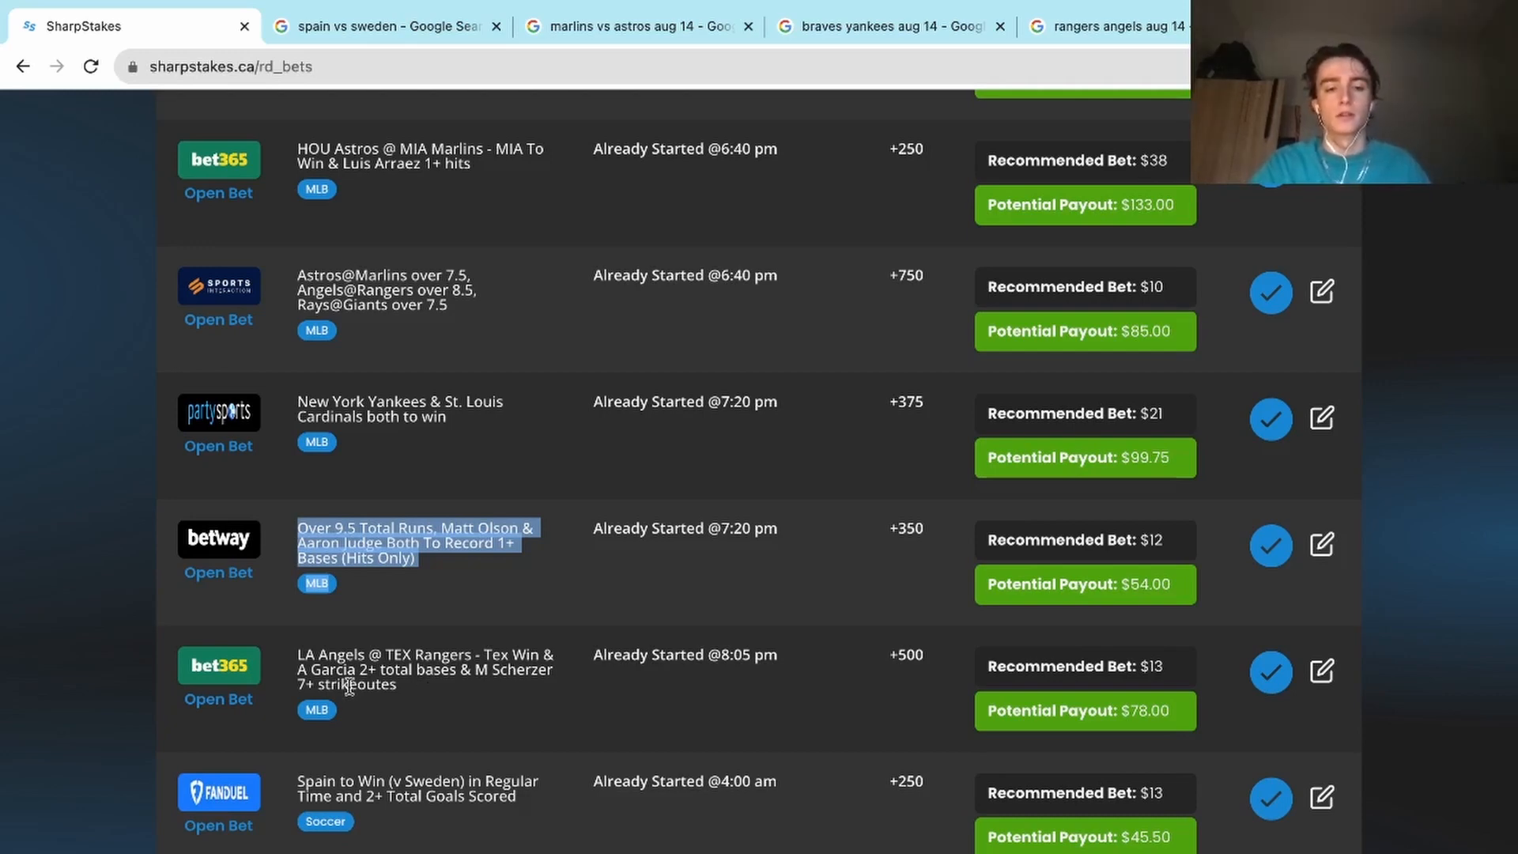
{"action": "mouse_move", "coordinate": [749, 509]}
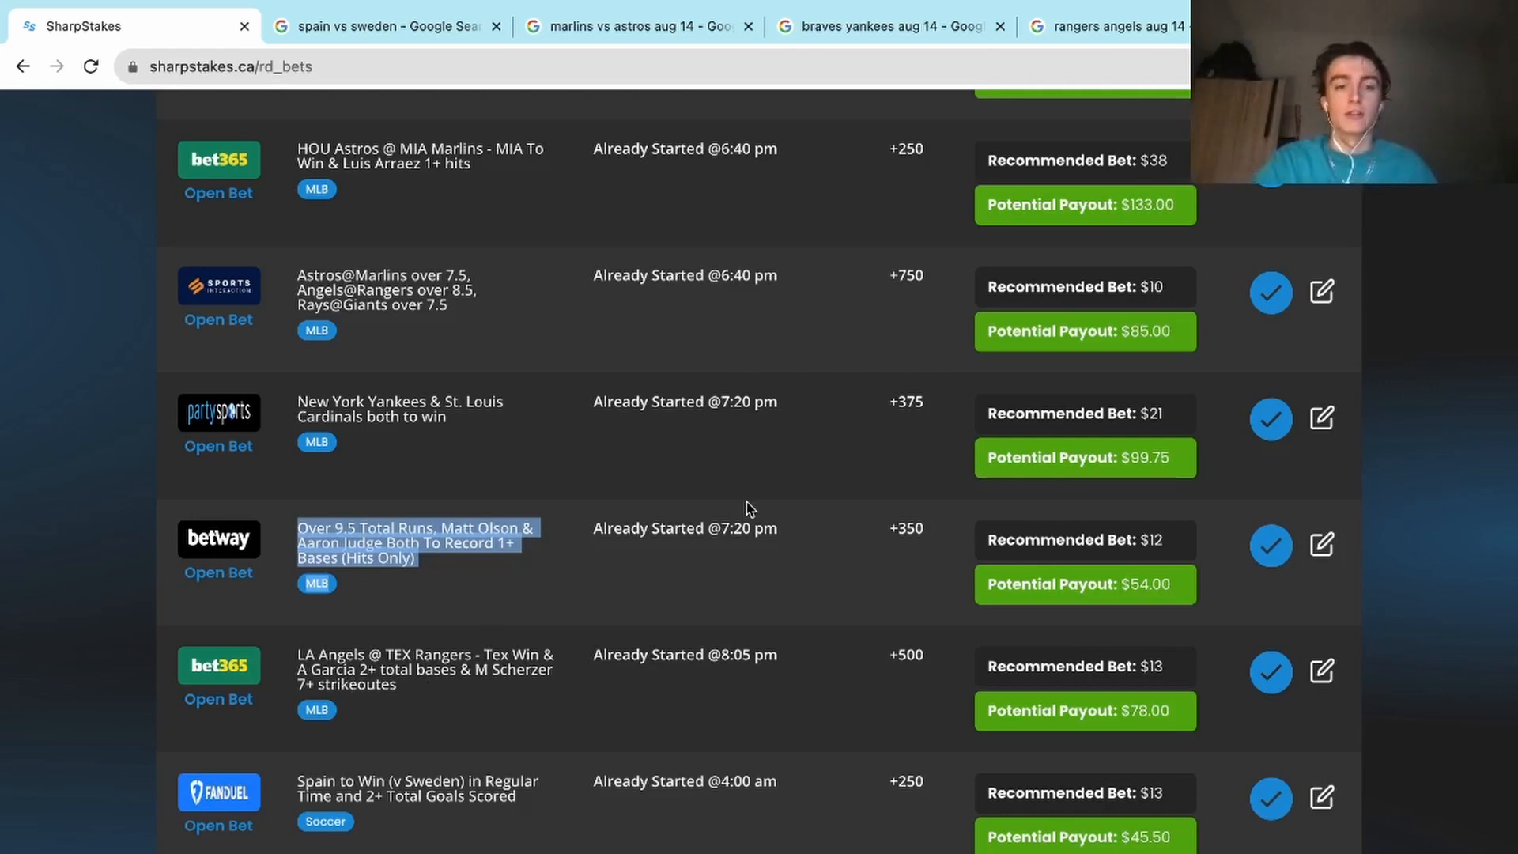
{"action": "left_click", "coordinate": [1104, 26]}
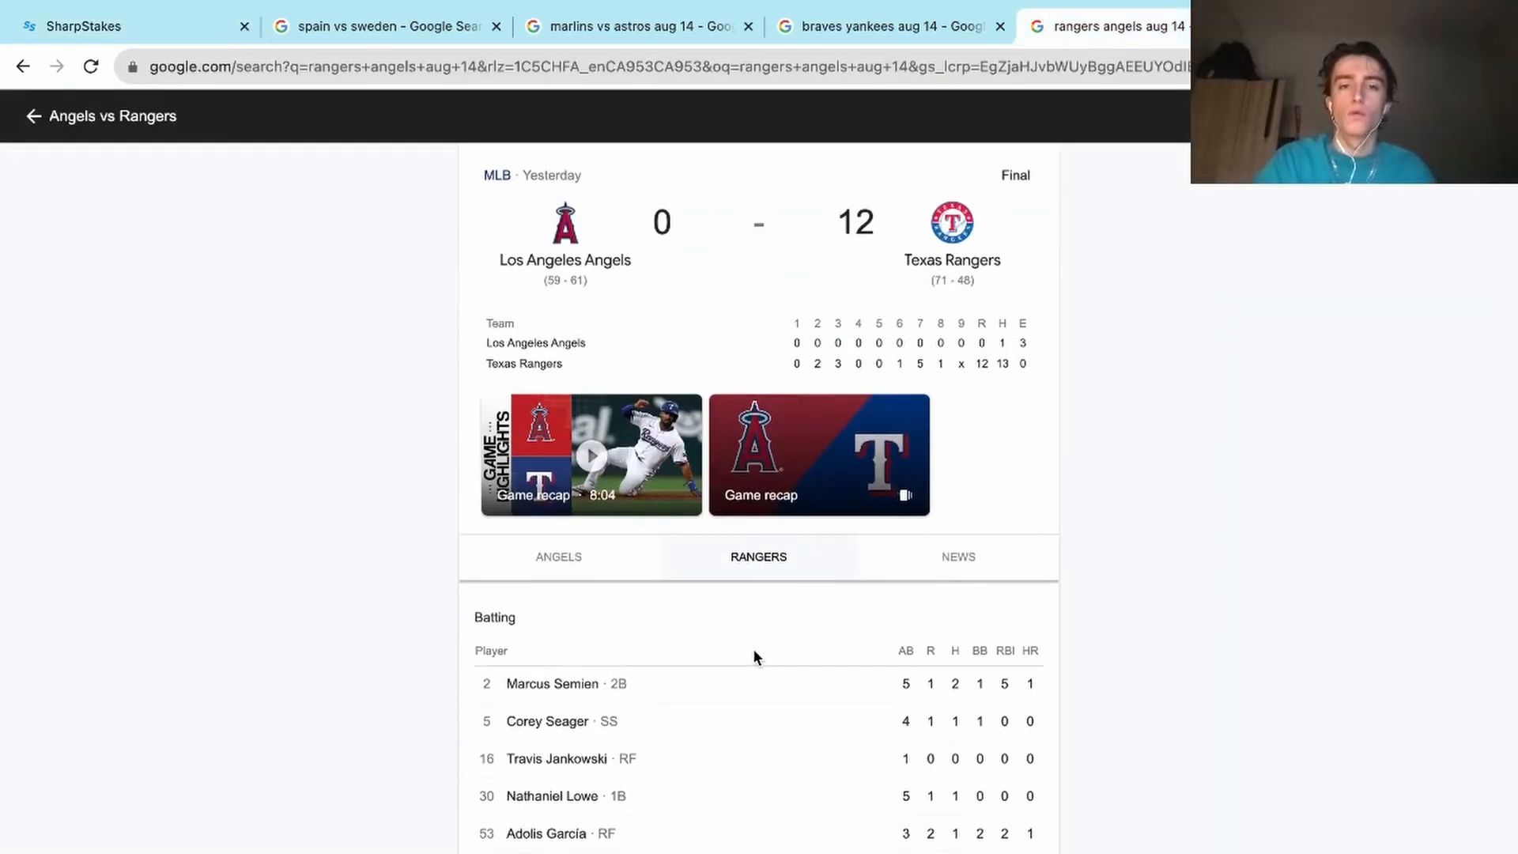
Step: Review the Rangers batting and pitching tables: García's homer, Scherzer's 11 strikeouts
{"action": "scroll", "scroll_direction": "down", "scroll_amount": 3}
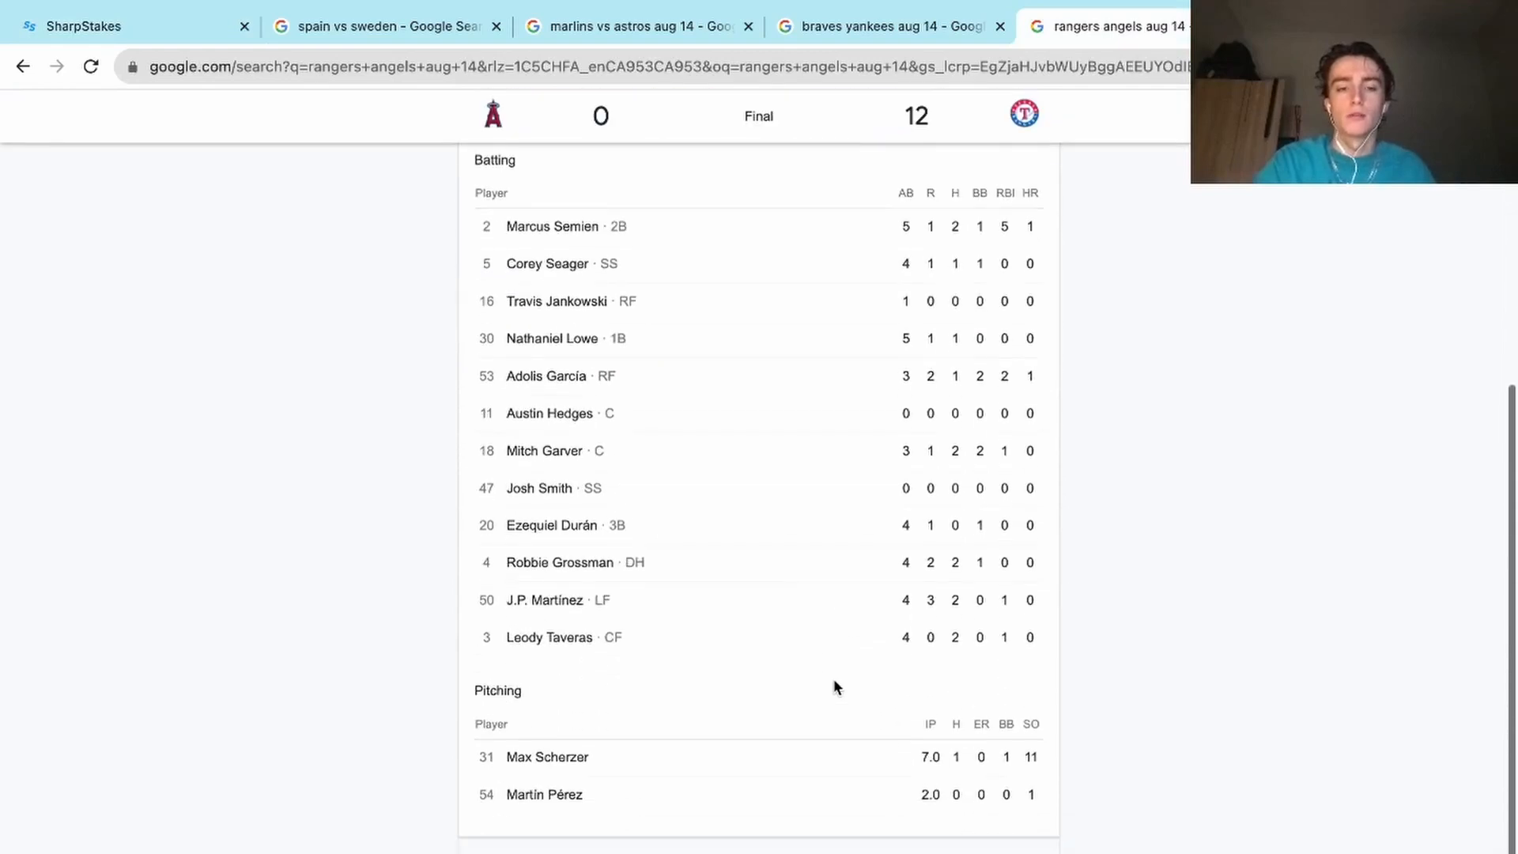
{"action": "scroll", "scroll_direction": "down", "scroll_amount": 3}
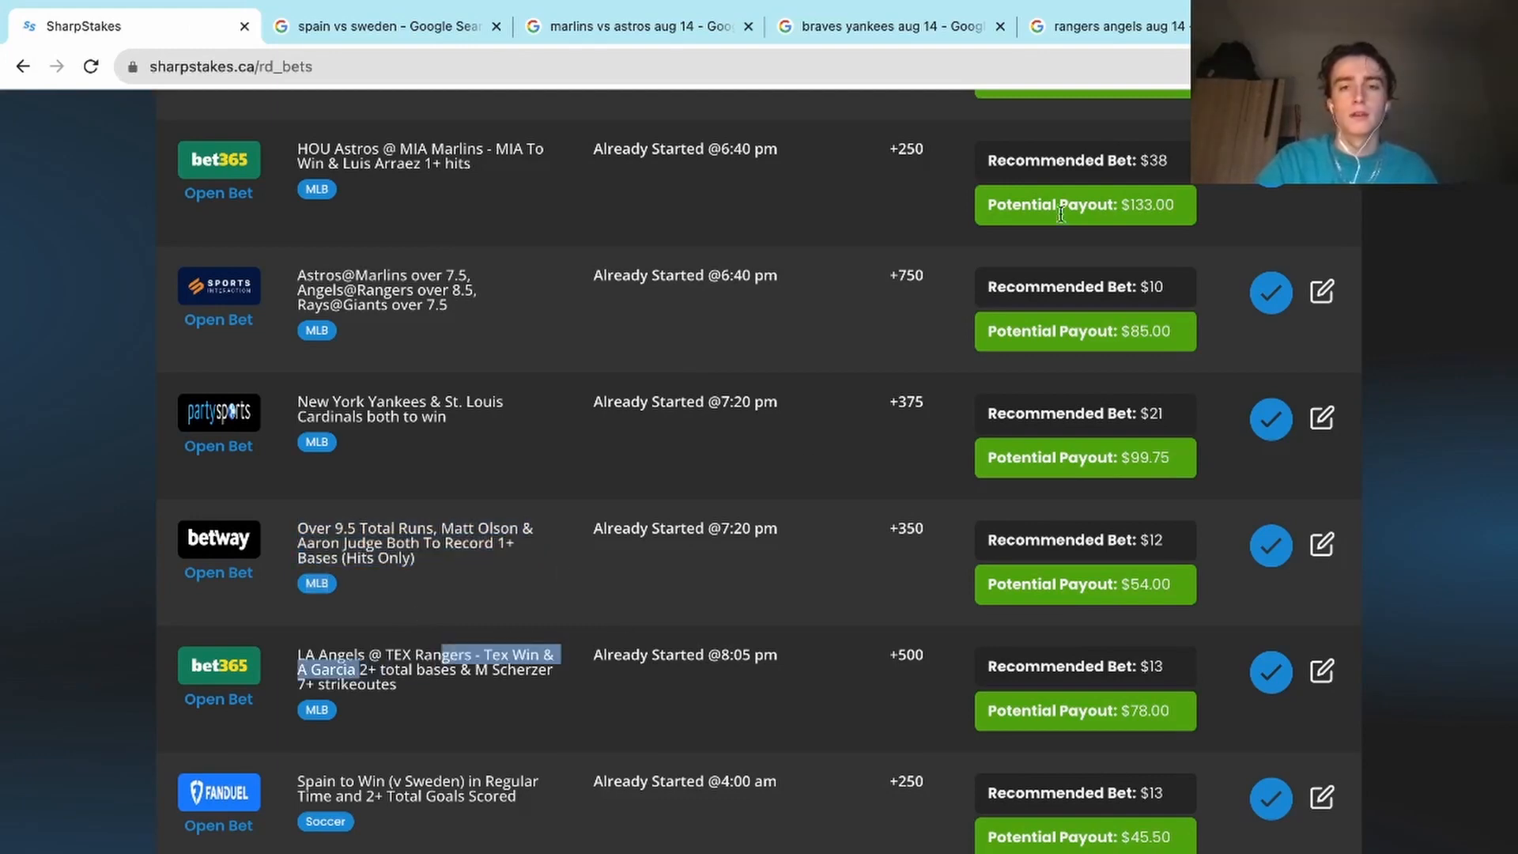
Step: Reopen the Angels vs Rangers box score showing Adolis García's batting line
{"action": "left_click", "coordinate": [1104, 26]}
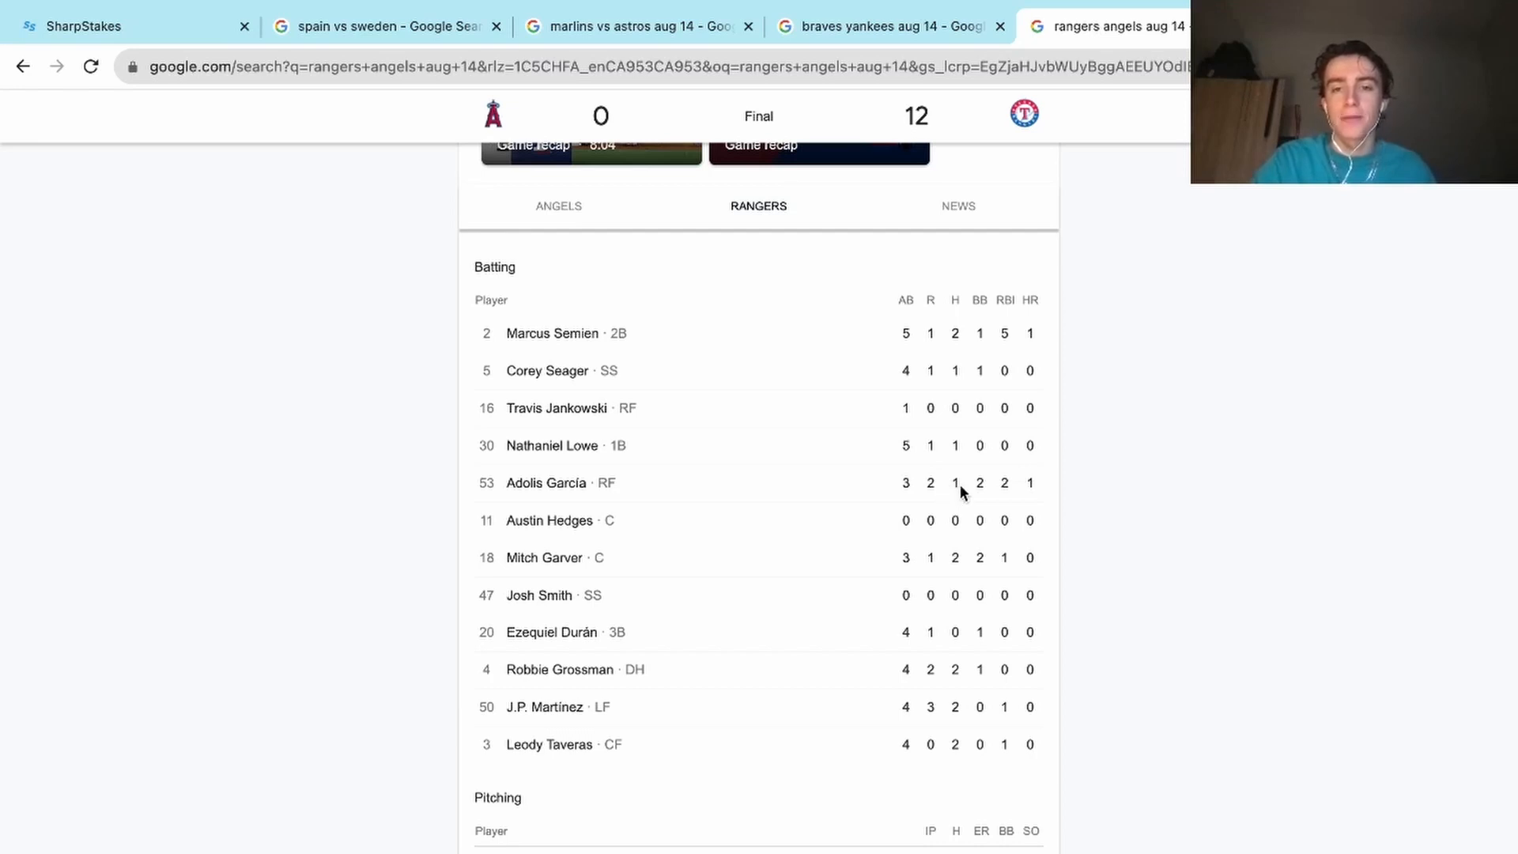
{"action": "mouse_move", "coordinate": [1040, 485]}
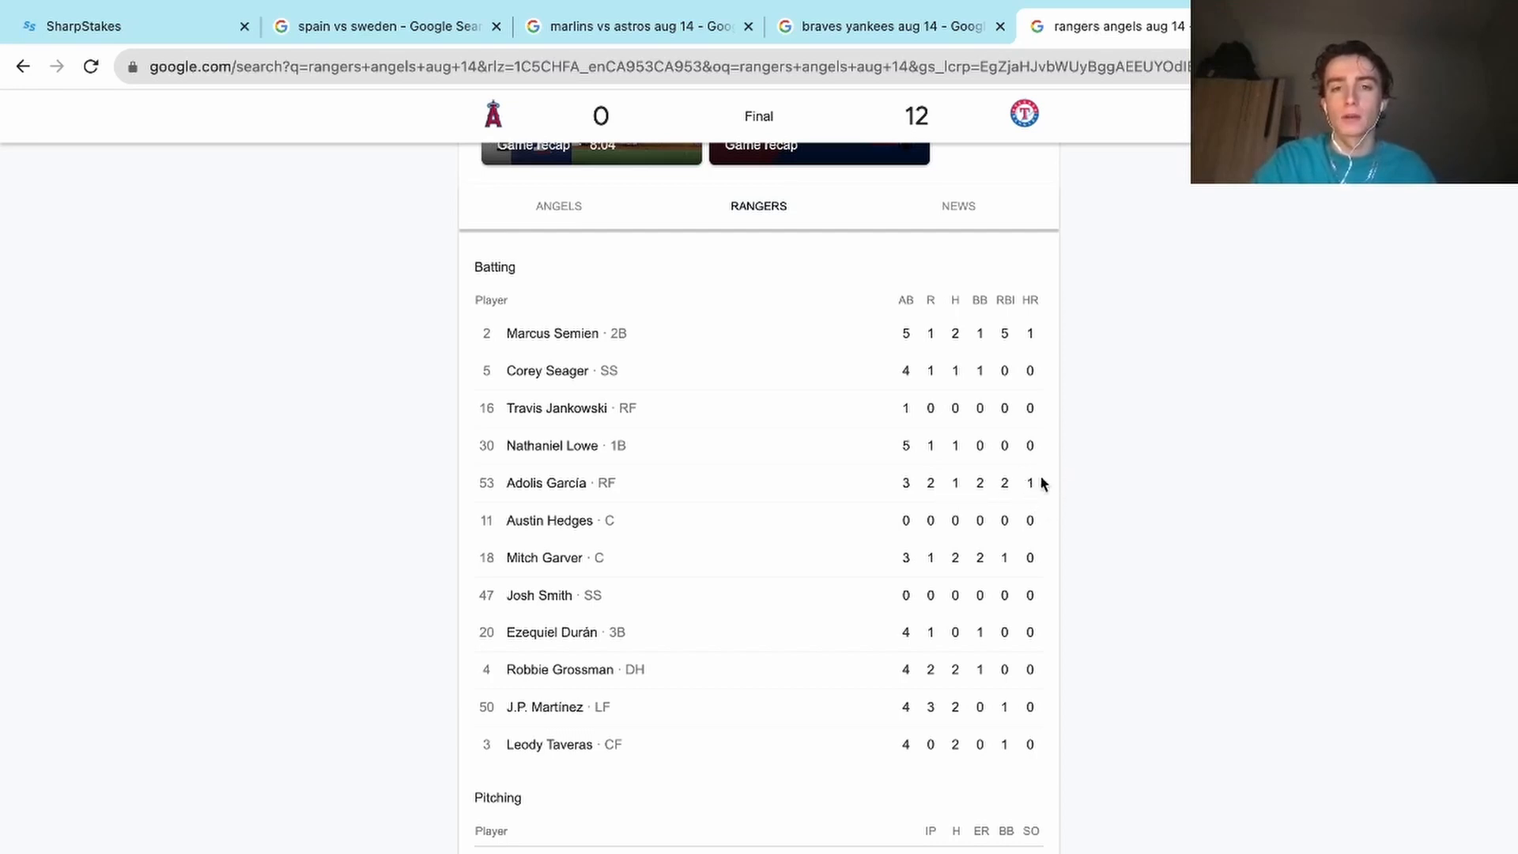
Step: After reading García's Rangers batting row, switch away from the box score tab
{"action": "left_click", "coordinate": [130, 26]}
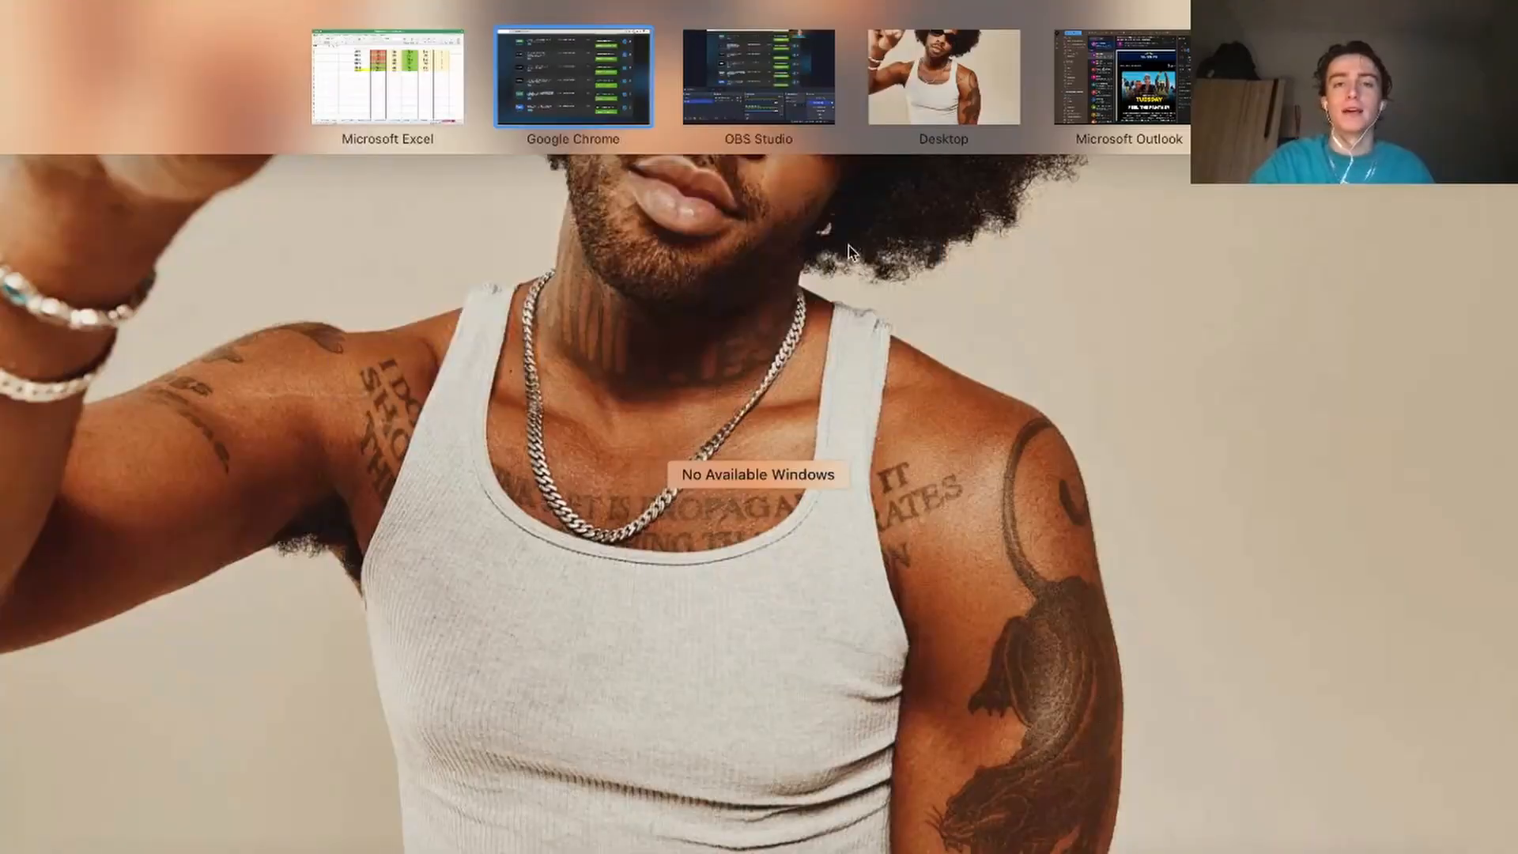
Step: Bring up Excel and check August 14th: $140.50 profit, 66.67% win rate, $2,009.51 balance
{"action": "left_click", "coordinate": [387, 76]}
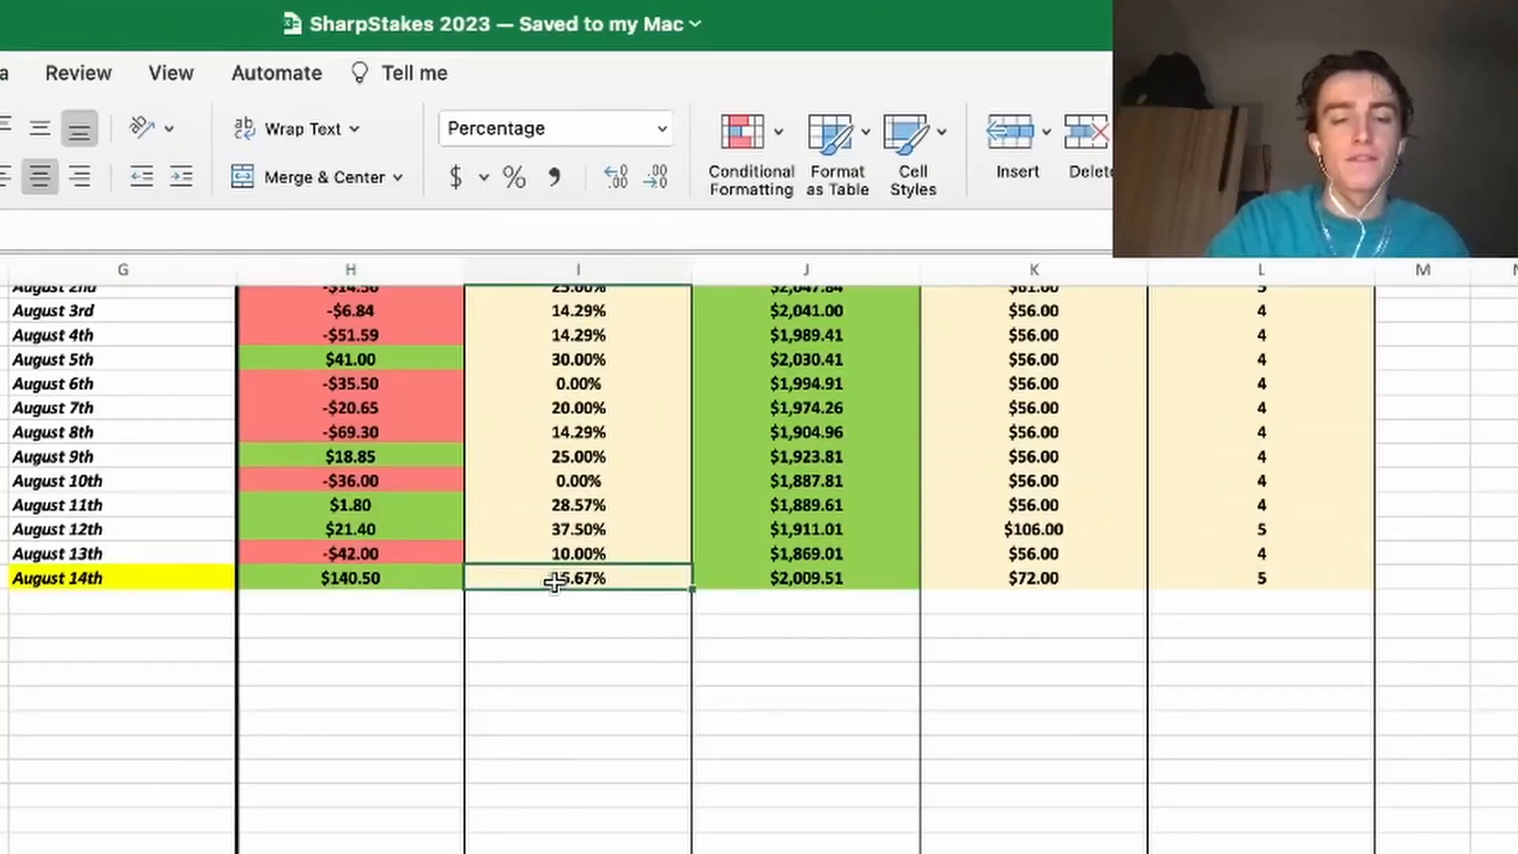
{"action": "left_click", "coordinate": [350, 578]}
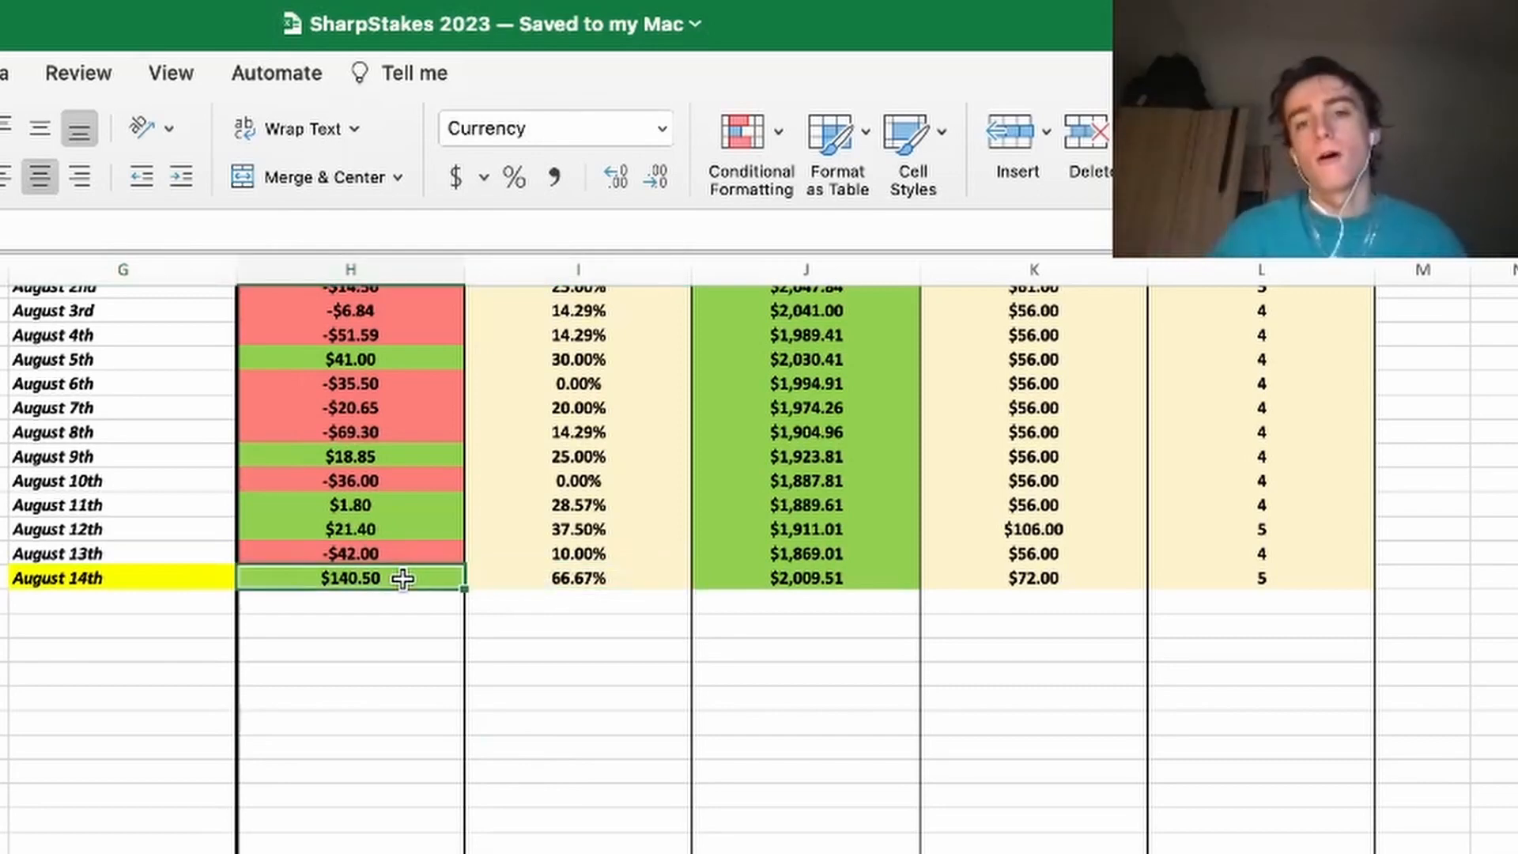
{"action": "mouse_move", "coordinate": [961, 569]}
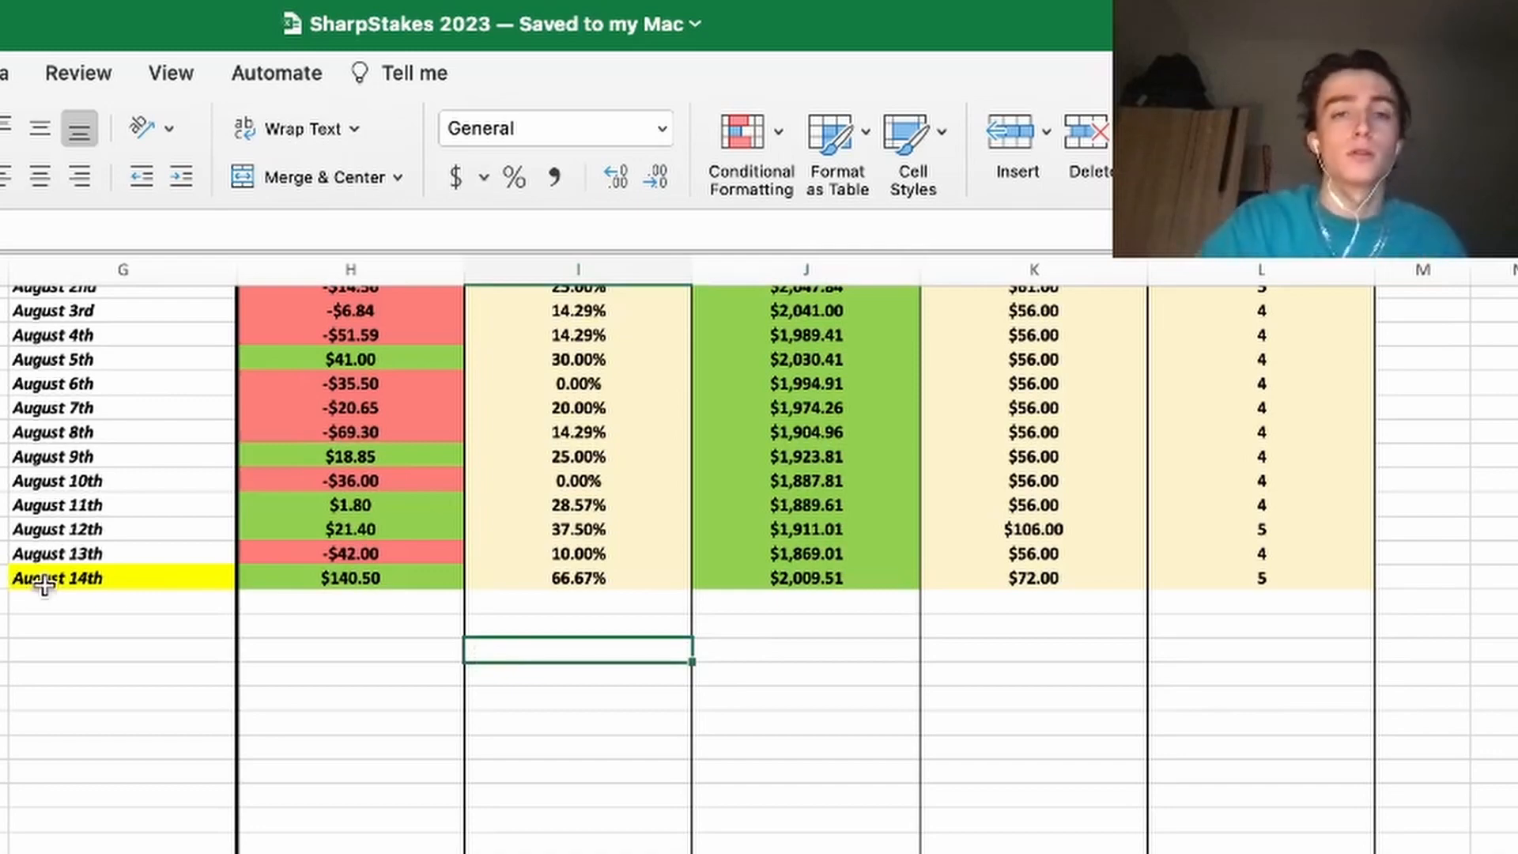
{"action": "mouse_move", "coordinate": [73, 578]}
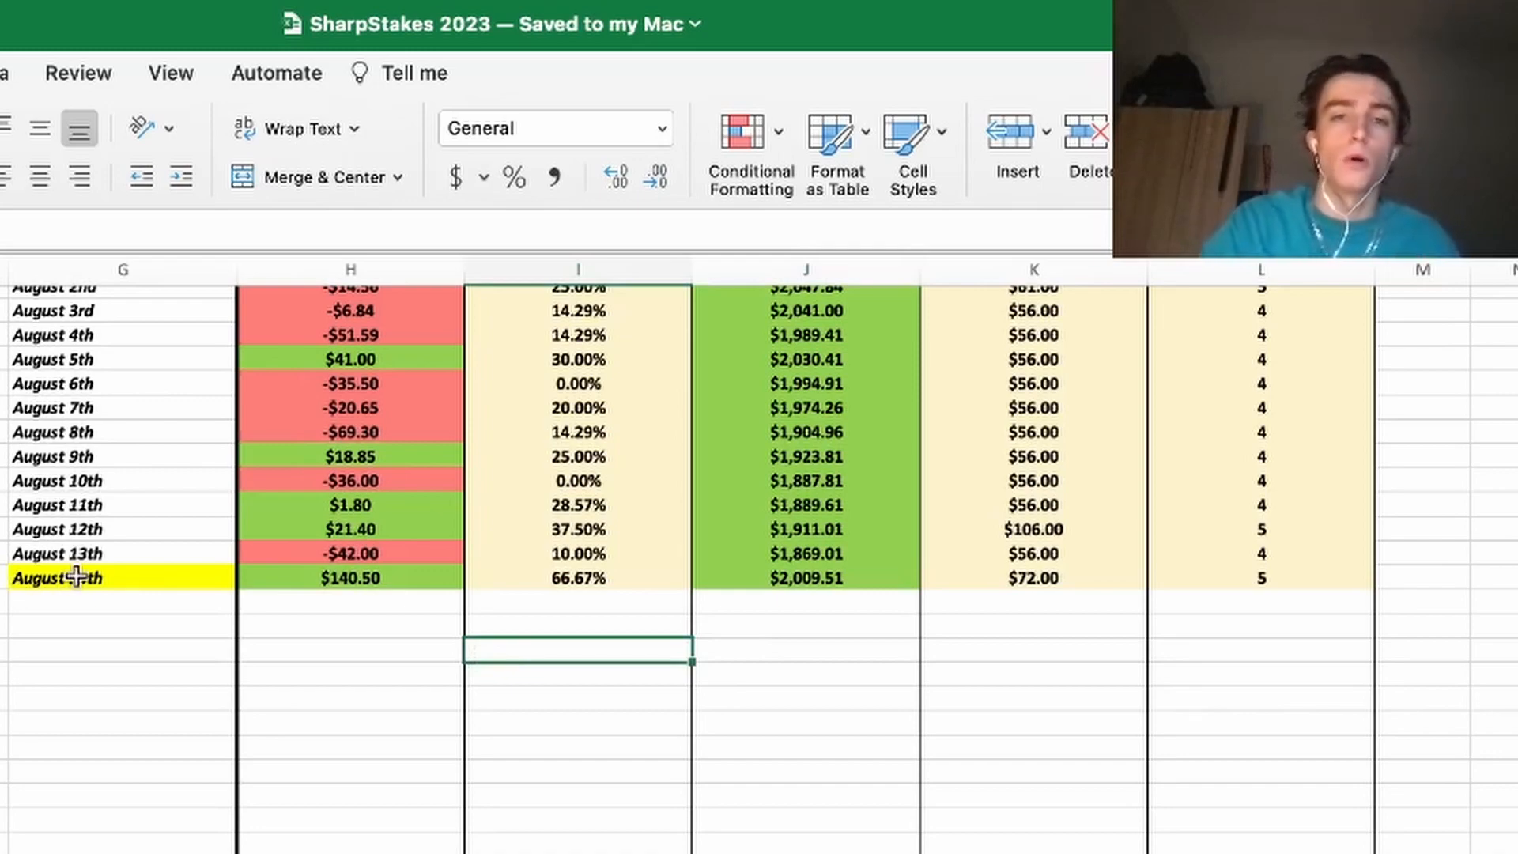